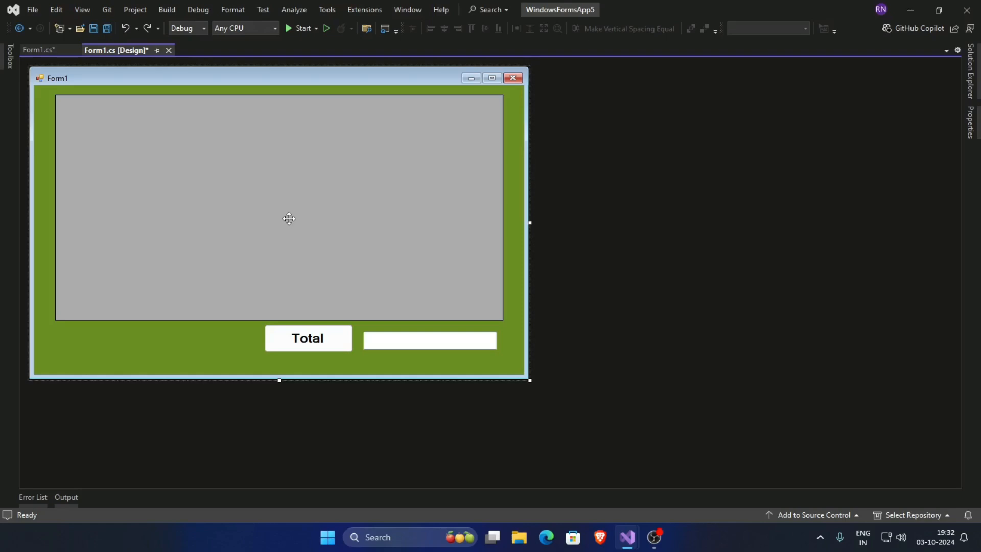
mouse_move(226, 335)
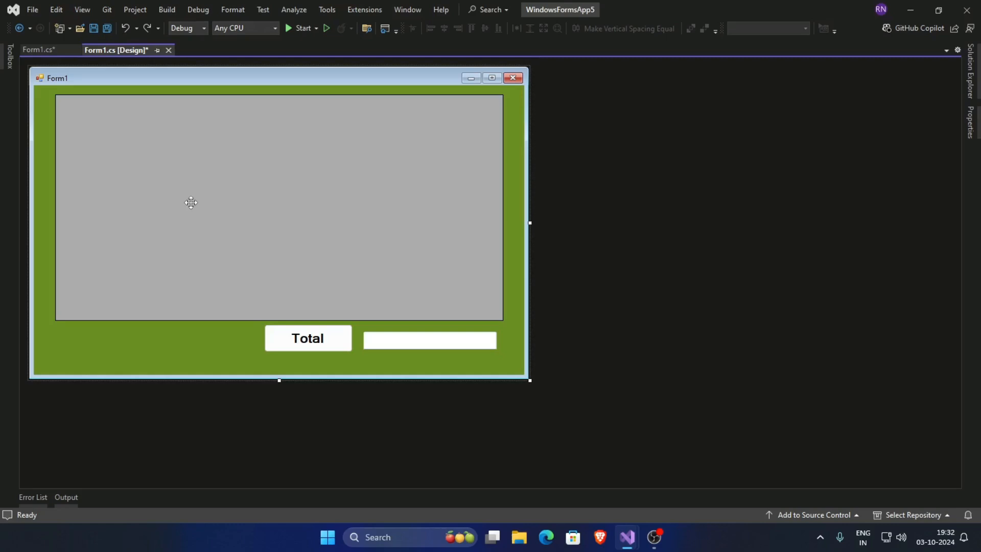
- Place a new button below the data grid and select it as the Save Data button
left_click(191, 203)
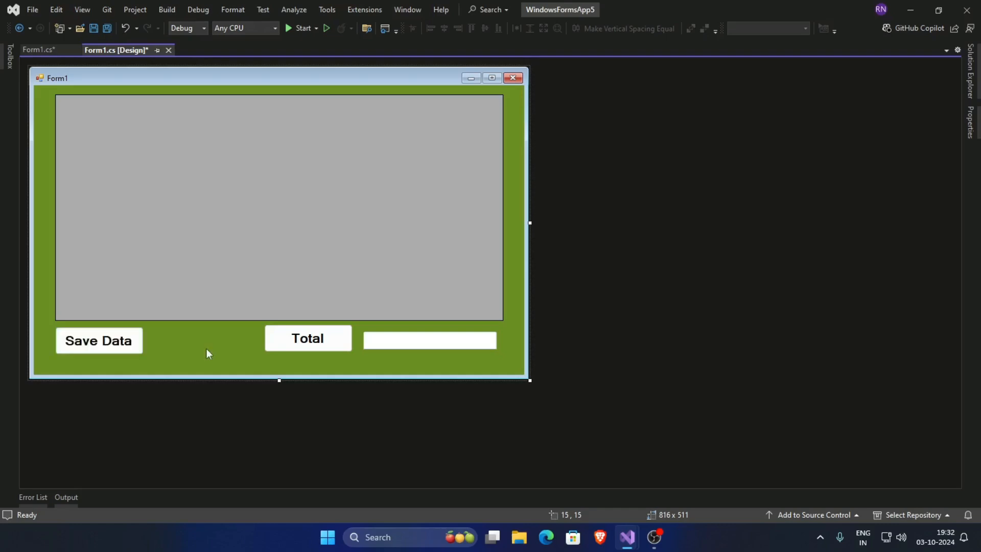
left_click(99, 341)
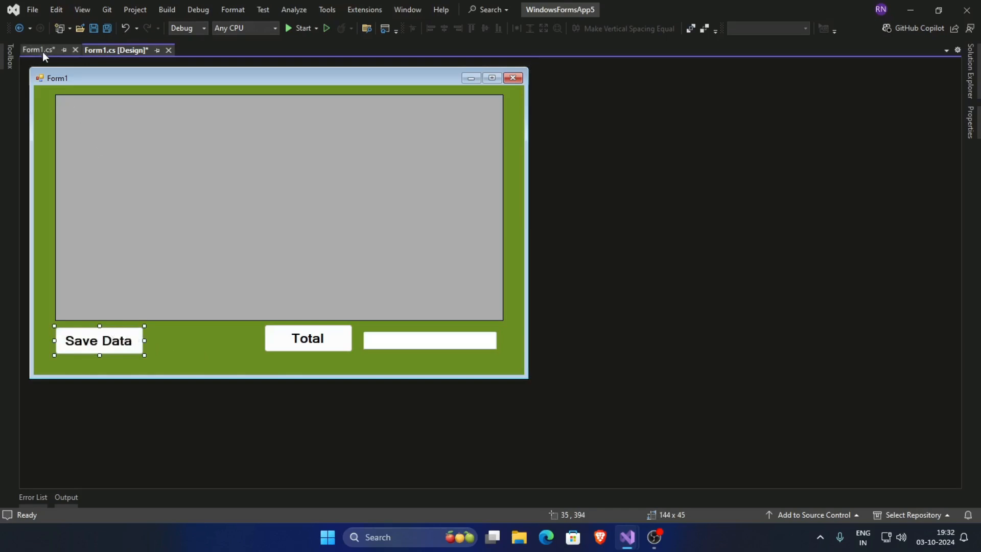
- In Form1.cs, add using System.Data.SqlClient and the DataSet ds_dtl and SqlDataAdapter da_dtl fields
left_click(37, 50)
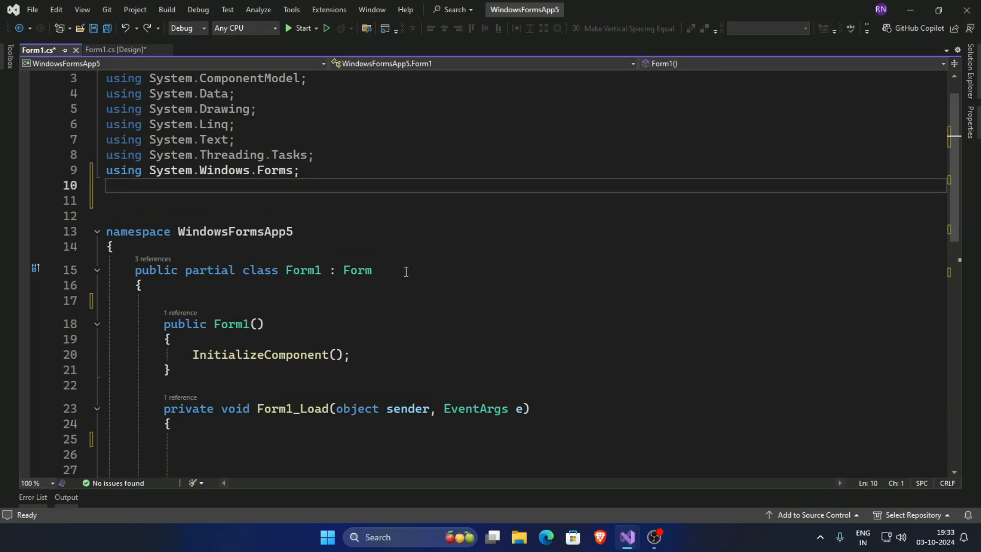
type("using System.Data.SqlClient;")
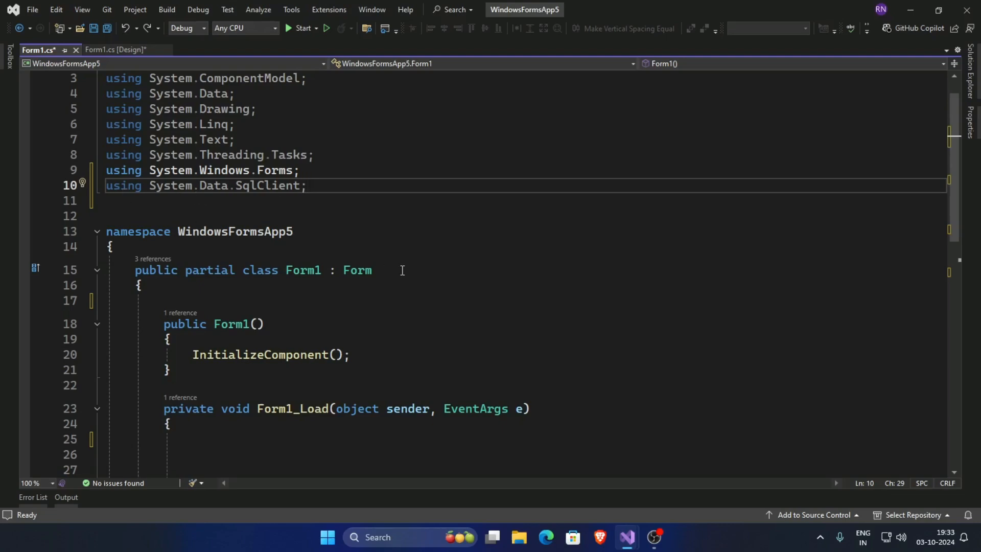
type("DataSet ds_dtl = new DataSet();")
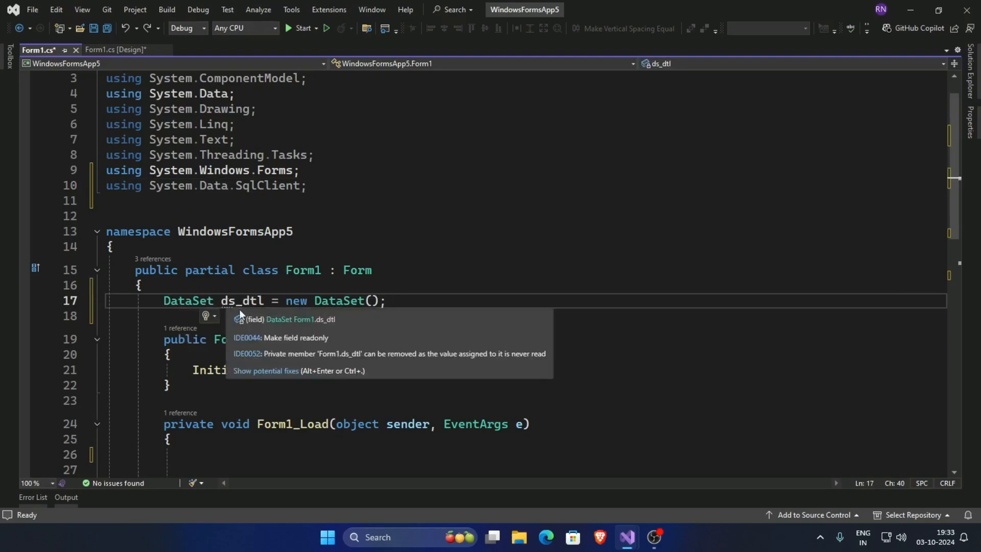
left_click(492, 321)
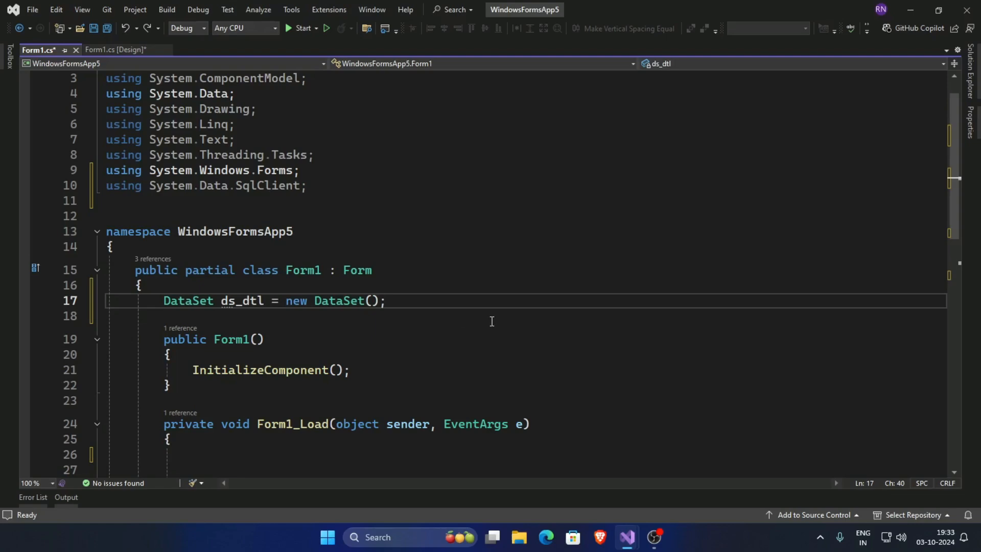
type("SqlDataAdapter da_dtl;")
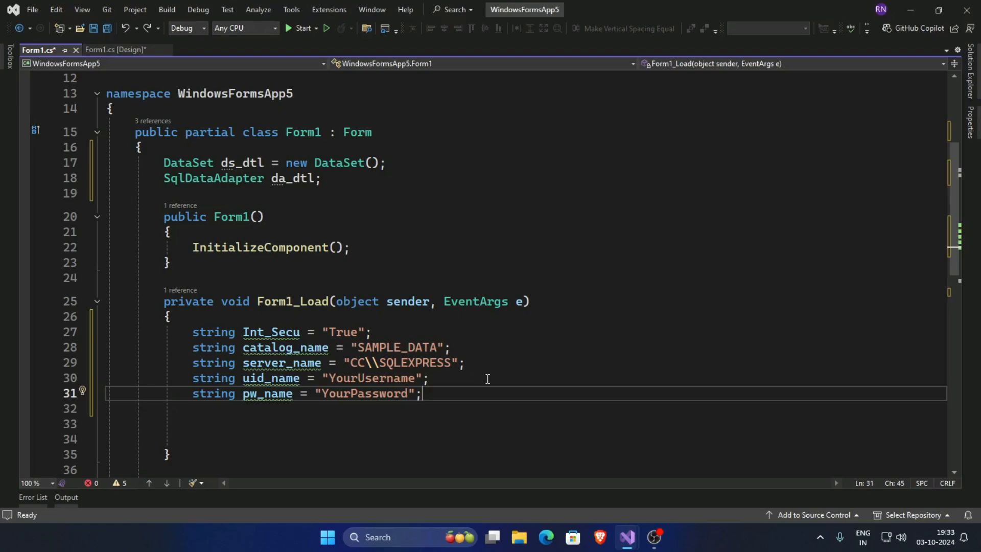
- Below pw_name, build connectionString from Int_Secu, catalog_name, server_name, uid_name and pw_name
scroll("down", 3)
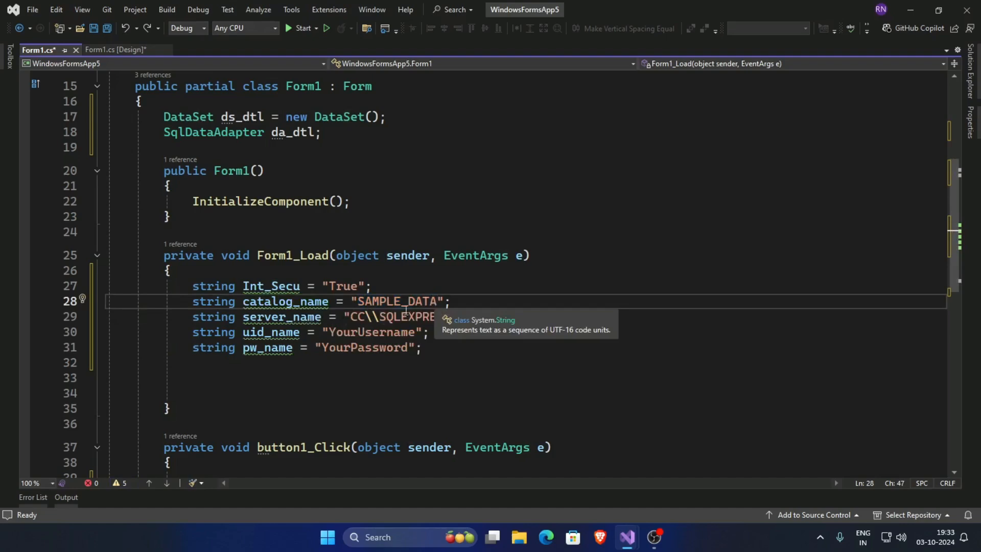
double_click(282, 317)
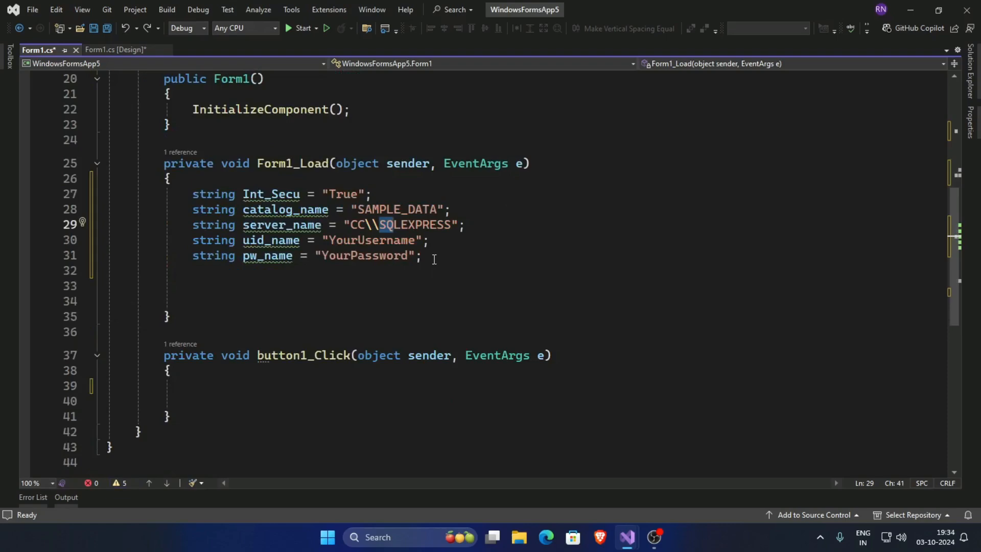
left_click(434, 258)
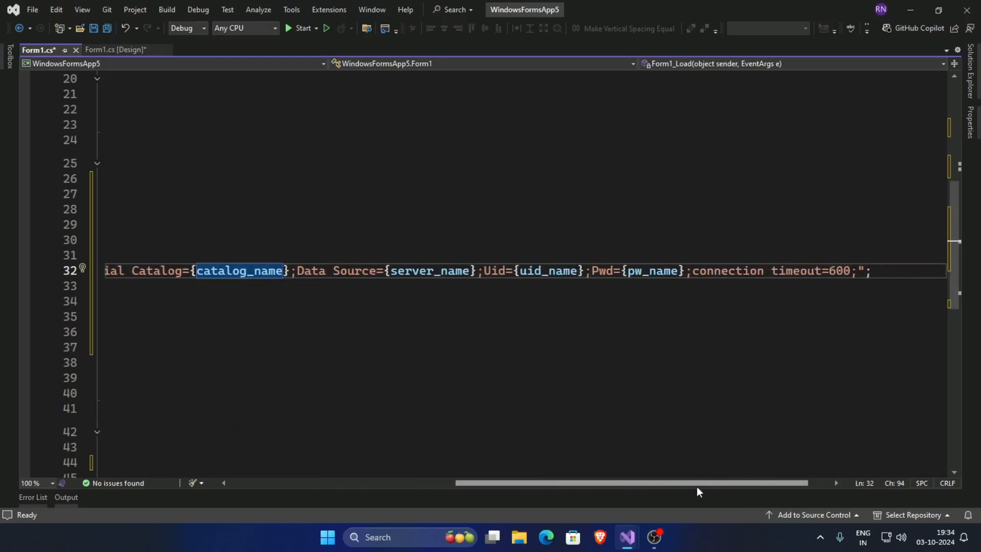
- Open a SqlConnection and set a SqlCommand selecting dtlid, trid, itmname, qty, rate, total from dbo.trdtl
scroll("left", 3)
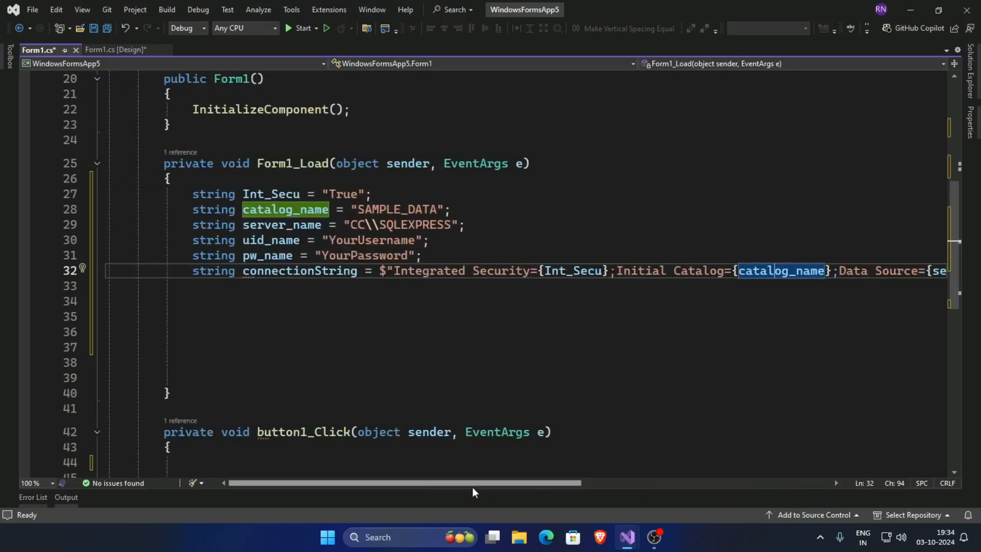
scroll("right", 3)
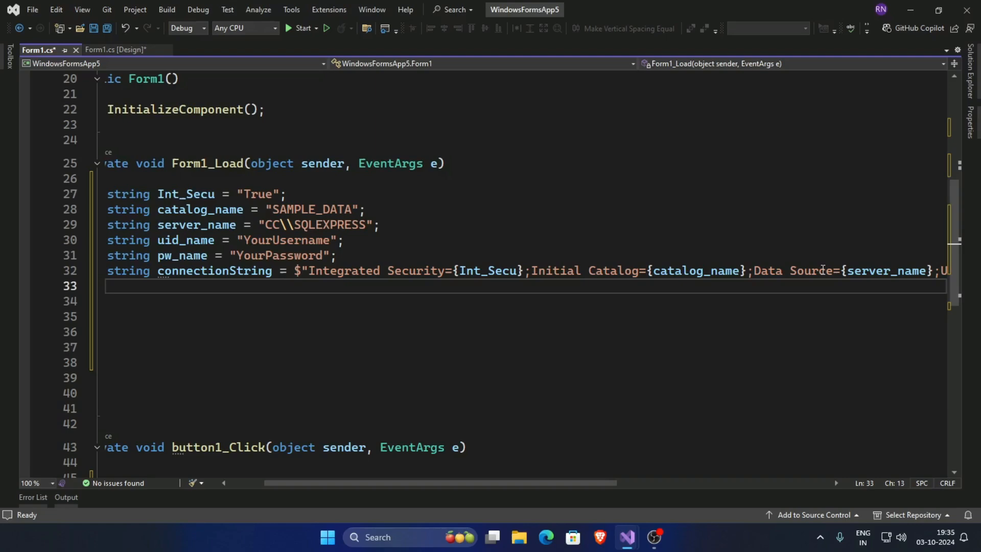
mouse_move(823, 275)
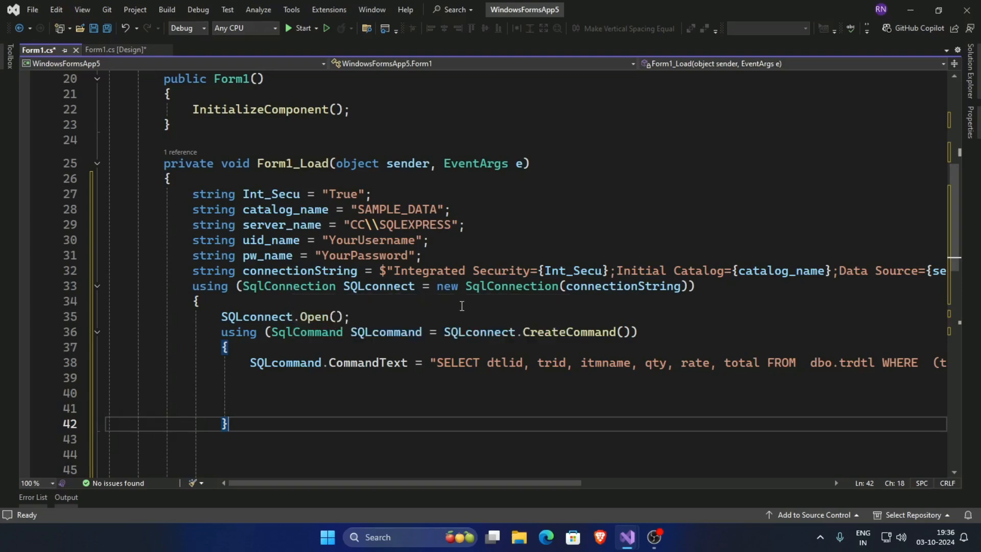
mouse_move(569, 287)
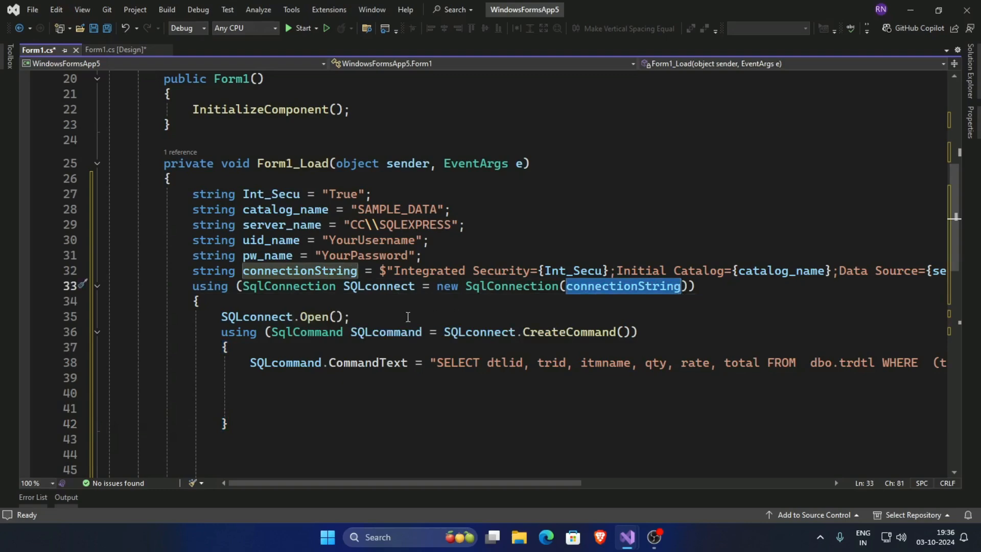
mouse_move(322, 317)
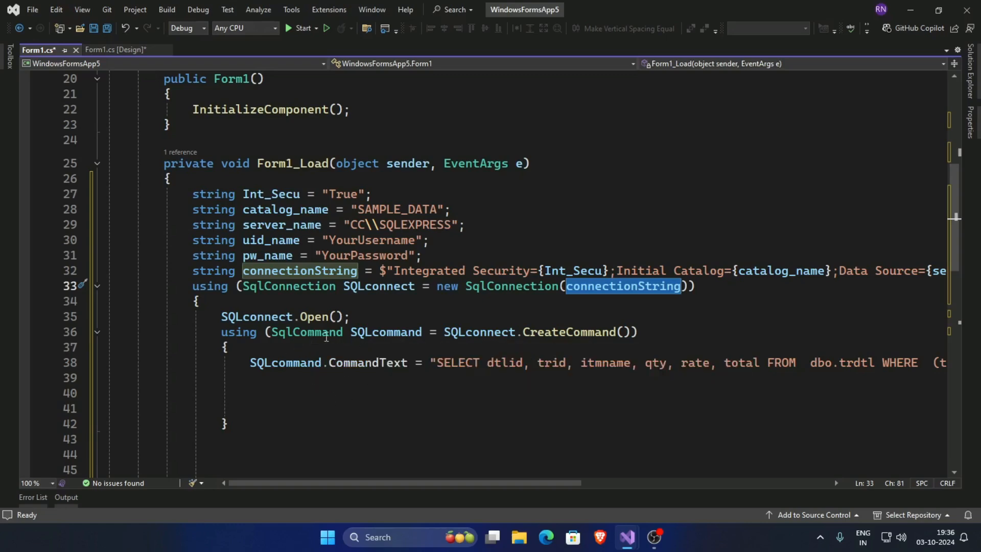
mouse_move(393, 332)
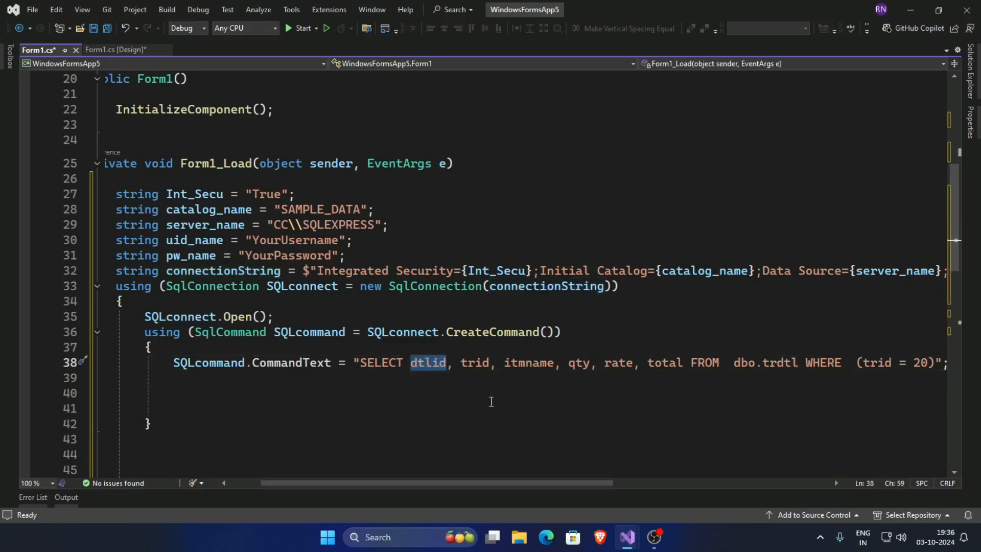
mouse_move(646, 363)
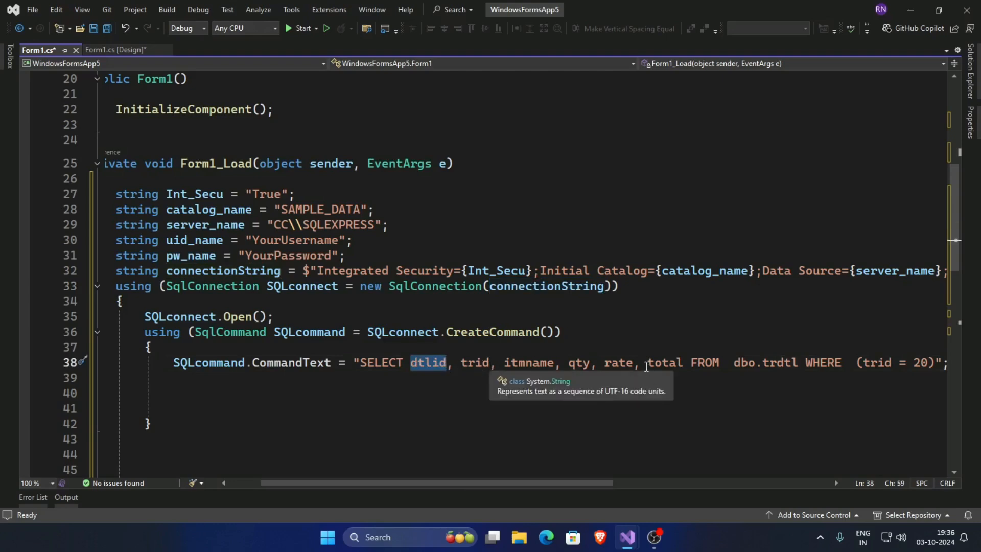
scroll("right", 3)
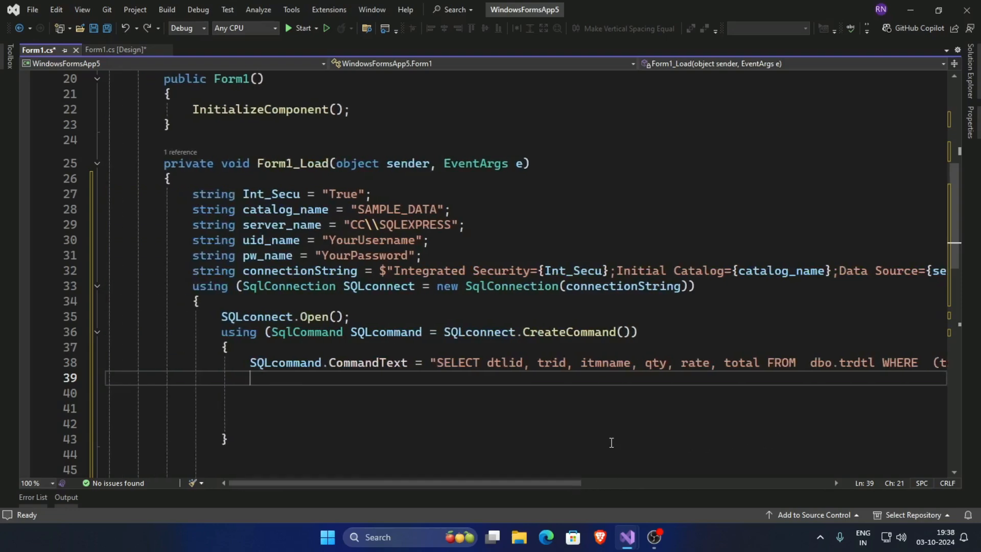
- Create da_dtl from the command text, fill ds_dtl, and set dtlid as primary key column
type("da_dtl = new SqlDataAdapter(SQLcommand.CommandText, connectionString);")
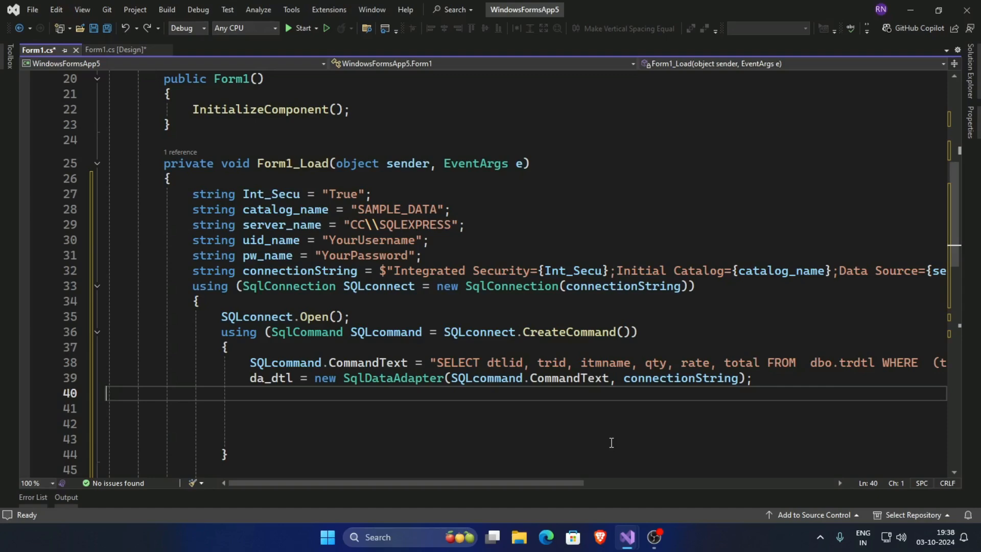
mouse_move(327, 404)
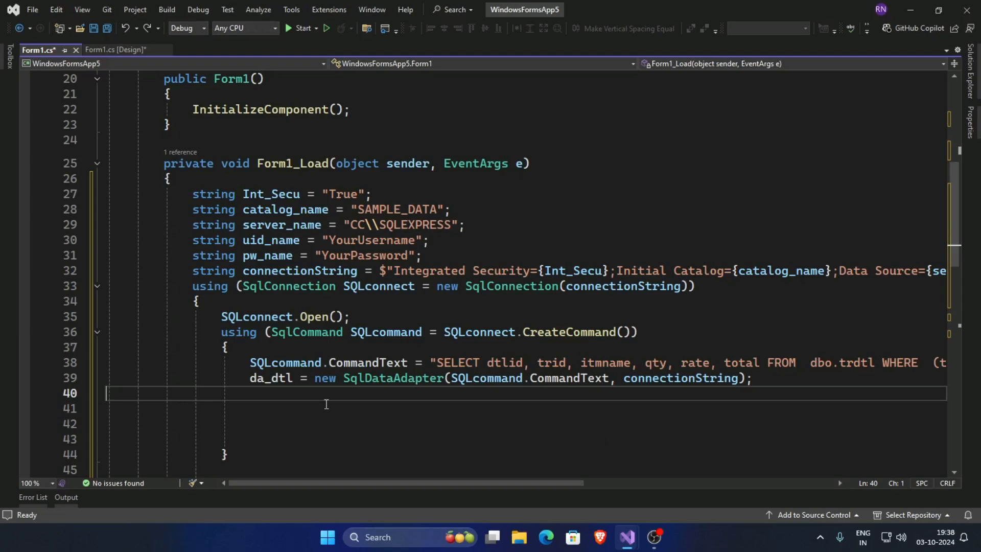
mouse_move(508, 406)
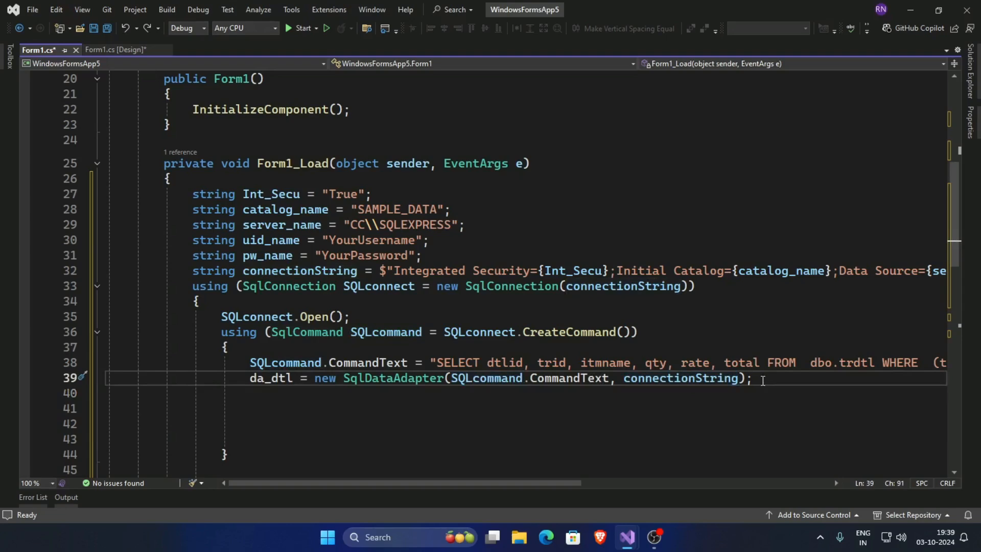
type("da_dtl.Fill(ds_dtl);")
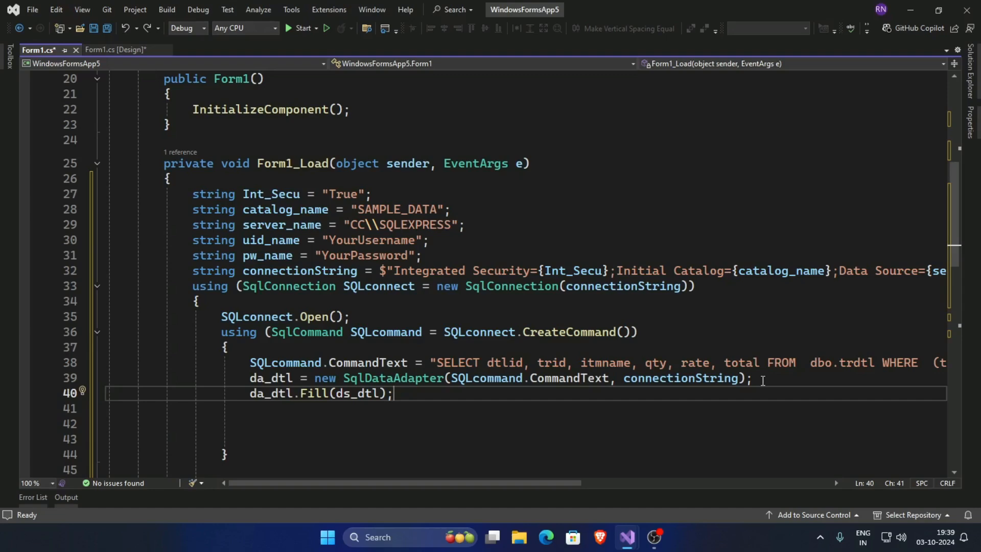
type("DataColumn[] PrimaryKeyColumns = new DataColumn[1];")
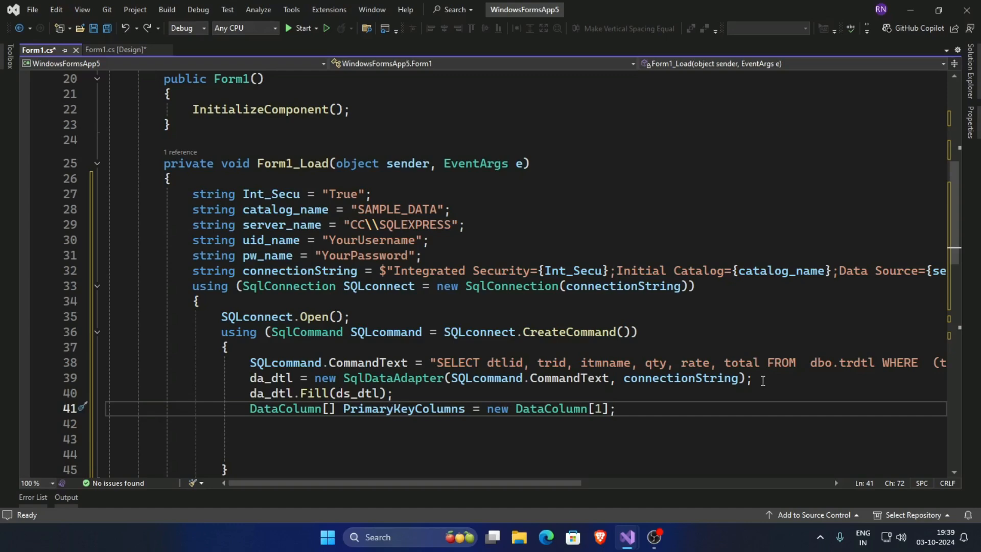
type("PrimaryKeyColumns[0] = ds_dtl.Tables[0].Columns[\"dtlid\"];")
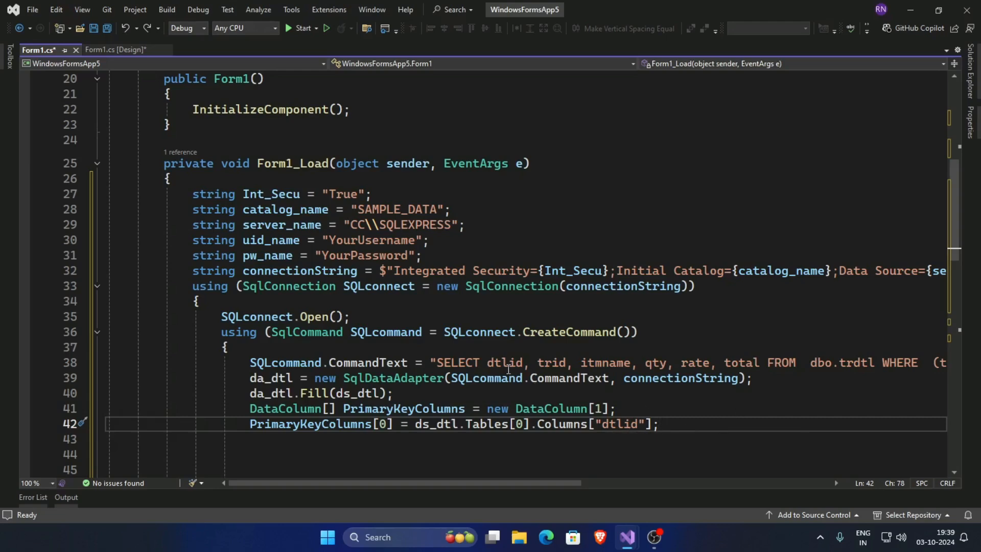
mouse_move(505, 363)
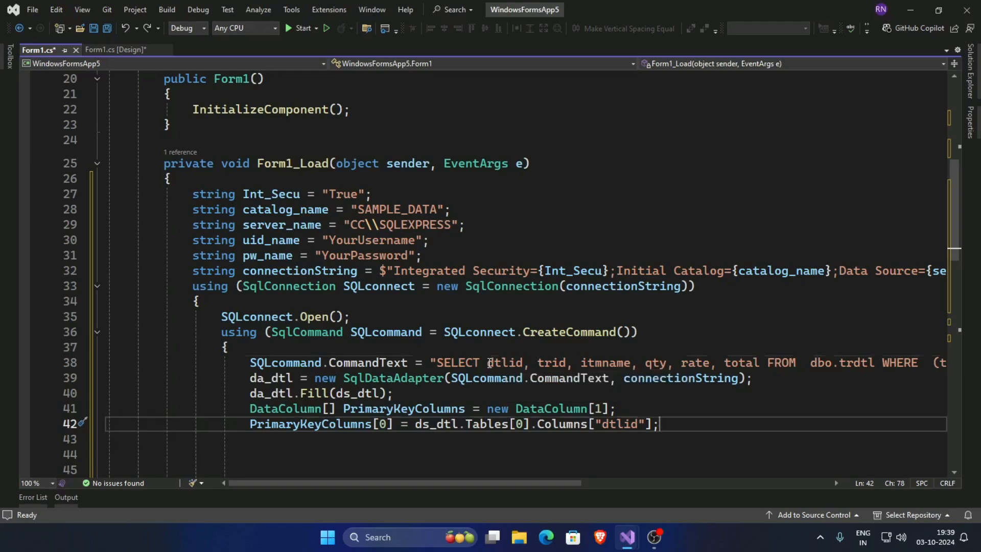
- Make column 0 auto-increment and bind dataGridView1 to ds_dtl.Tables[0]
double_click(504, 363)
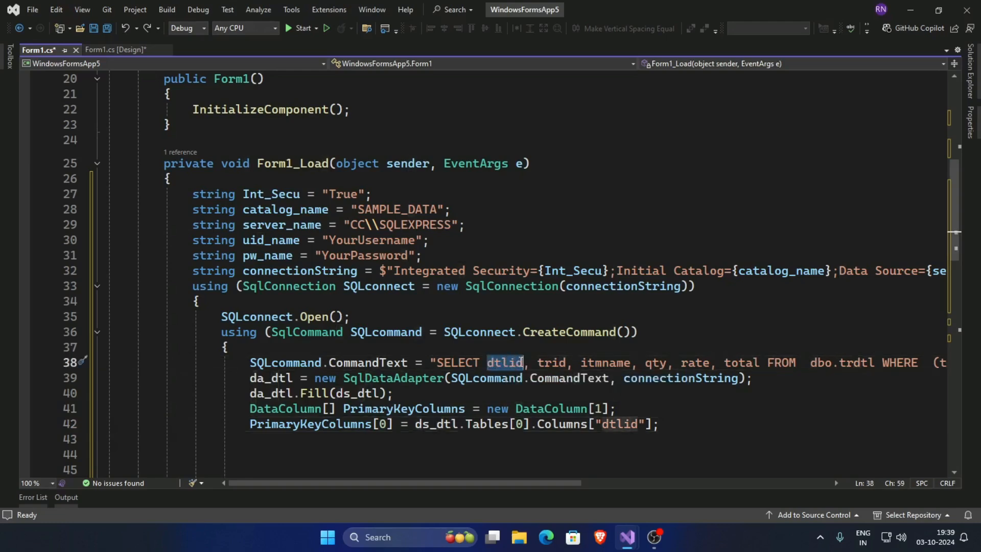
left_click(685, 421)
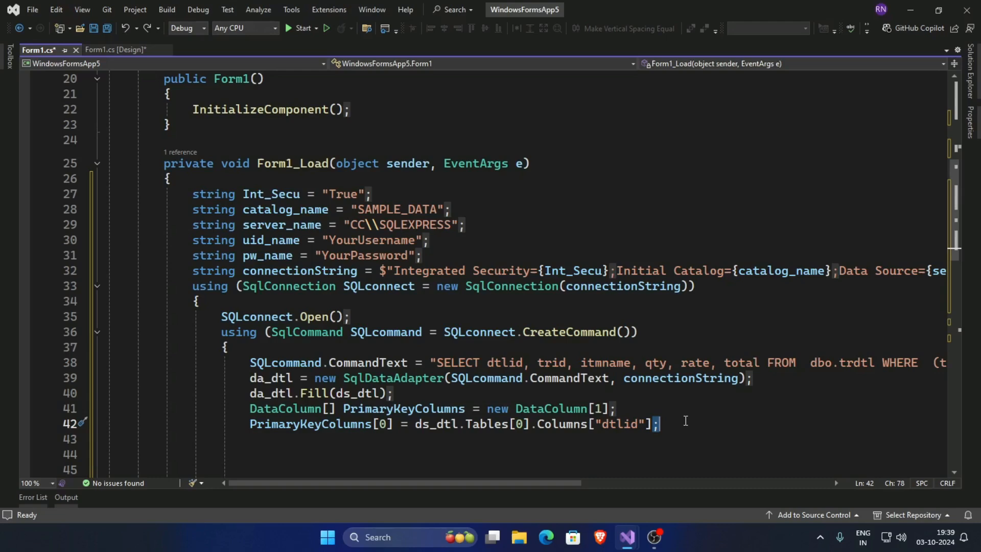
type("ds_dtl.Tables[0].Columns[0].AutoIncrement = true;")
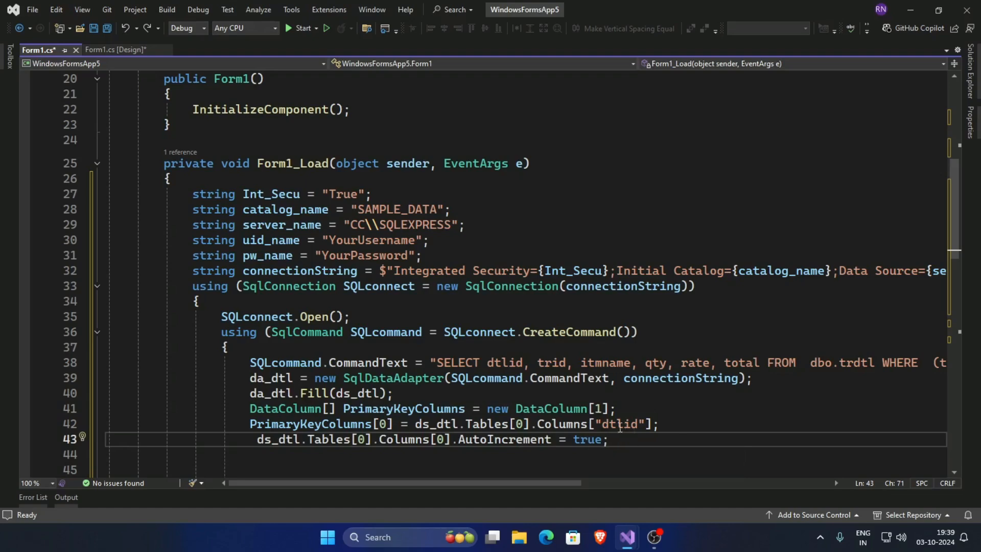
mouse_move(621, 424)
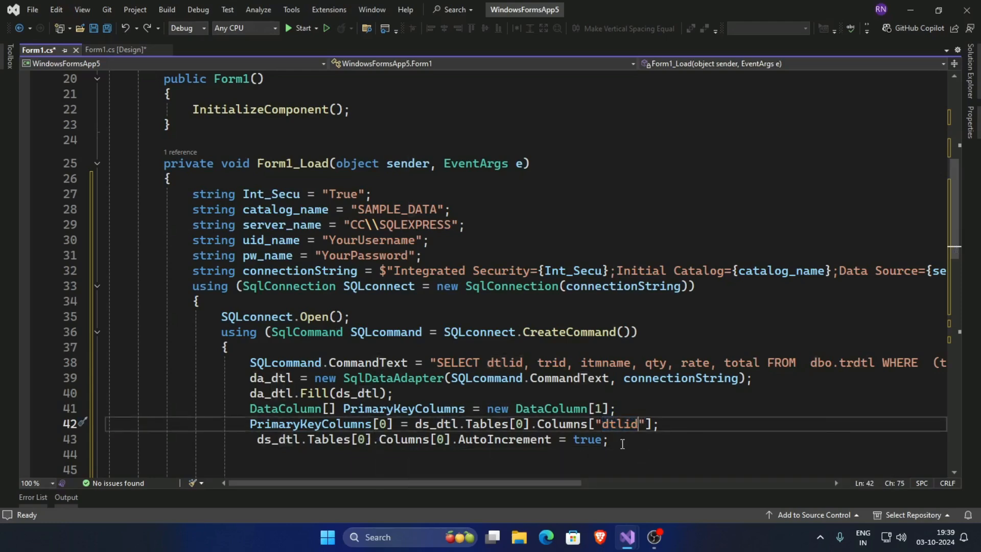
left_click(618, 442)
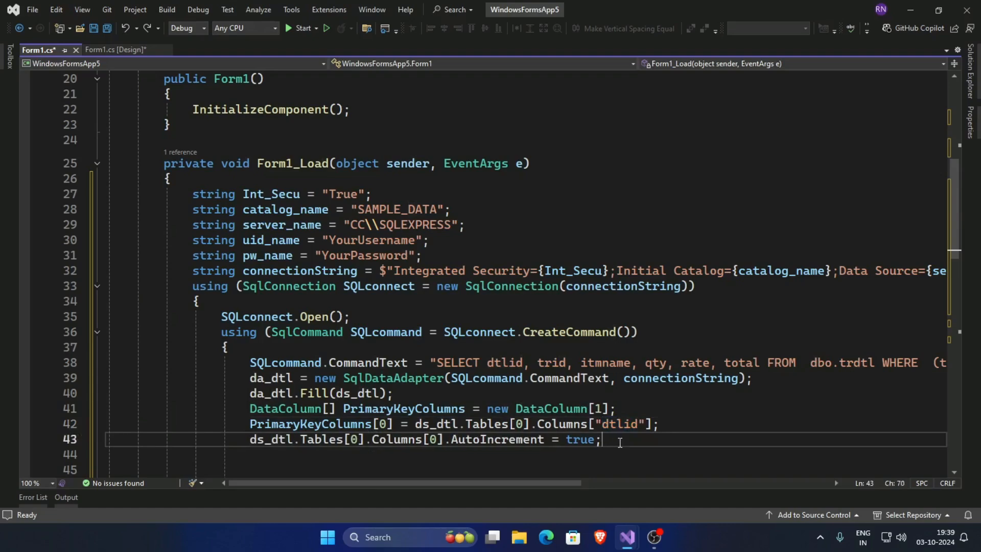
type("dataGridView1.DataSource = ds_dtl.Tables[0];")
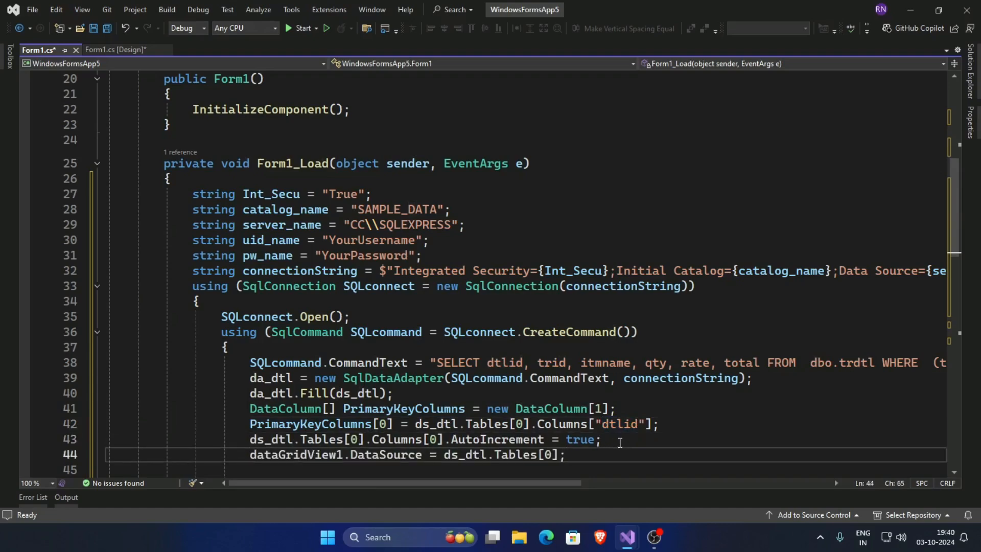
- Format columns: Item Name fills width, Total header, and N2 right-aligned total, qty and rate
scroll("down", 3)
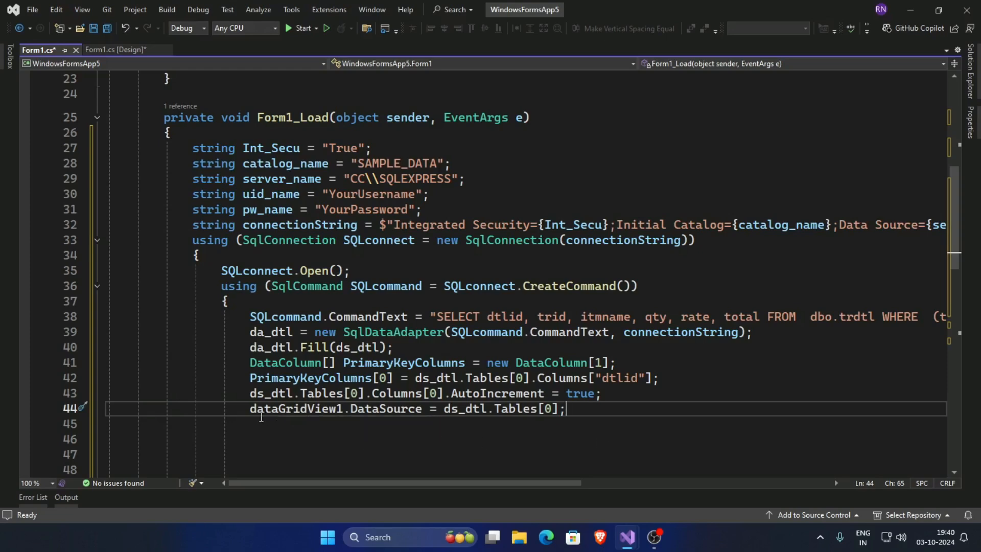
mouse_move(359, 418)
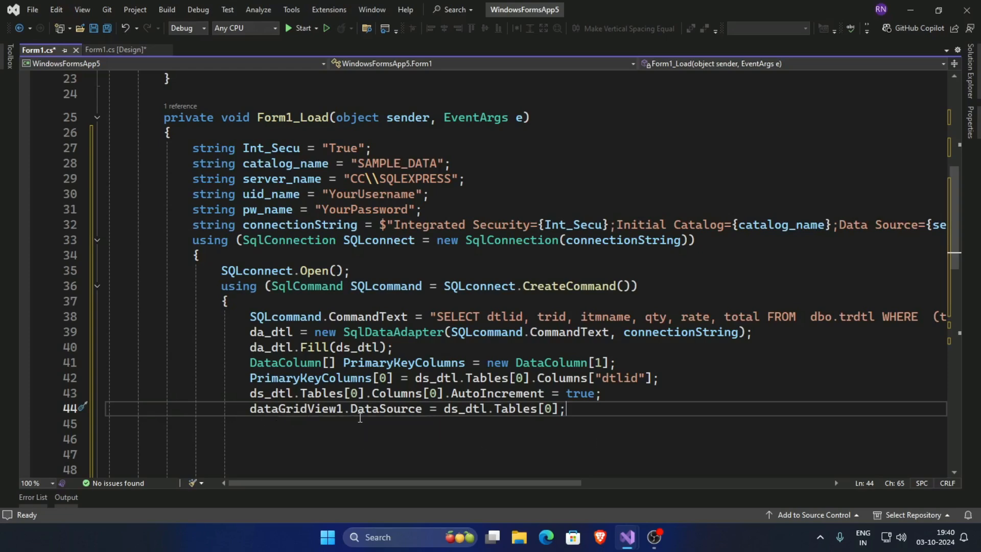
mouse_move(472, 414)
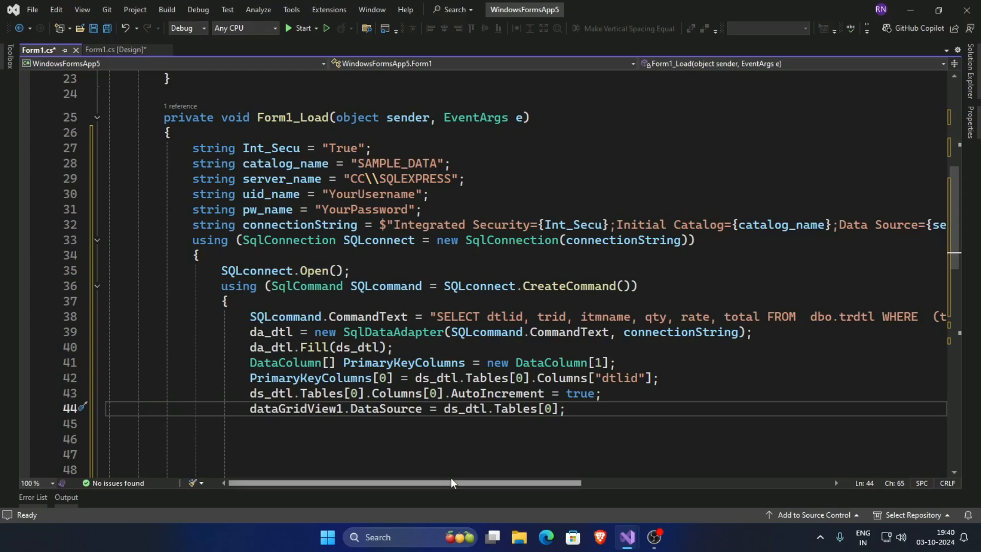
mouse_move(270, 378)
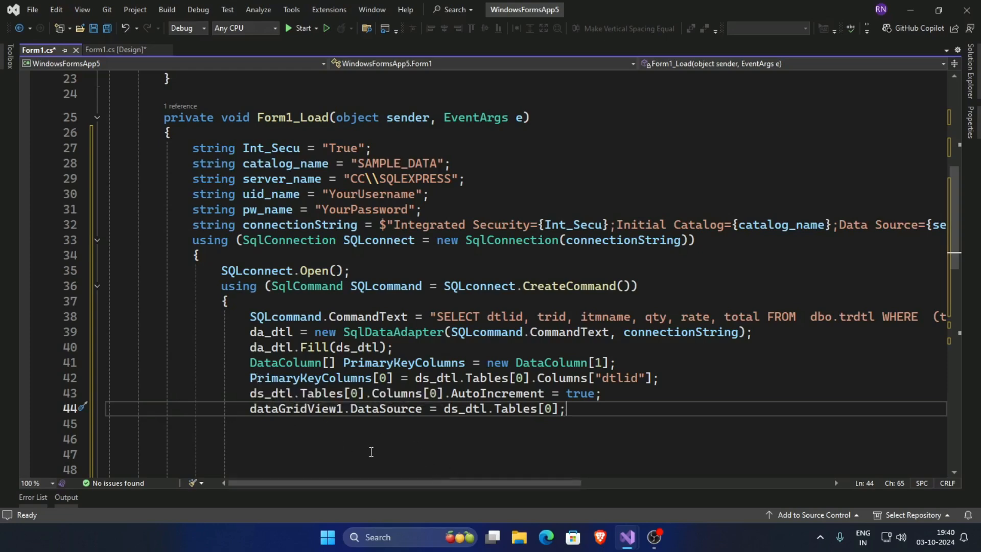
mouse_move(574, 411)
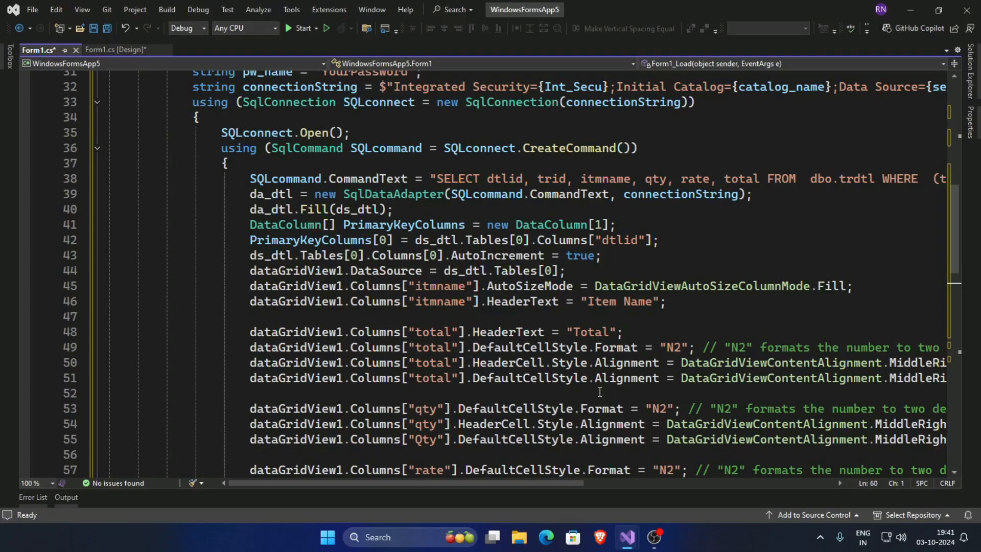
mouse_move(536, 303)
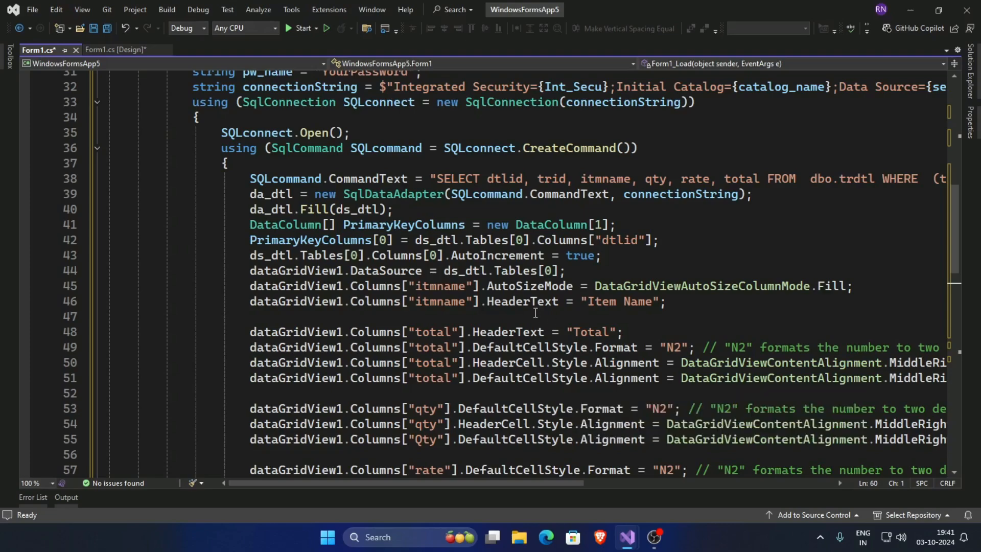
mouse_move(521, 321)
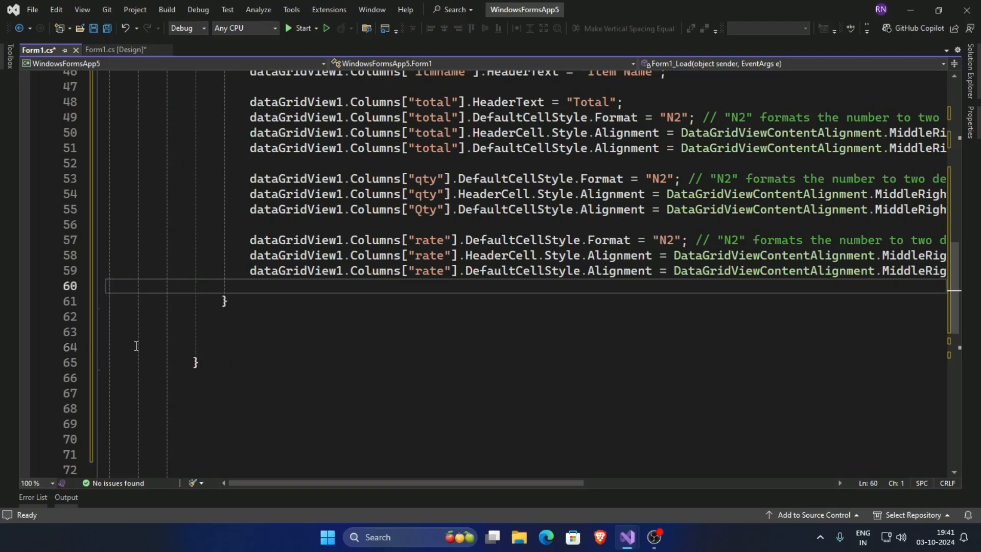
left_click(142, 332)
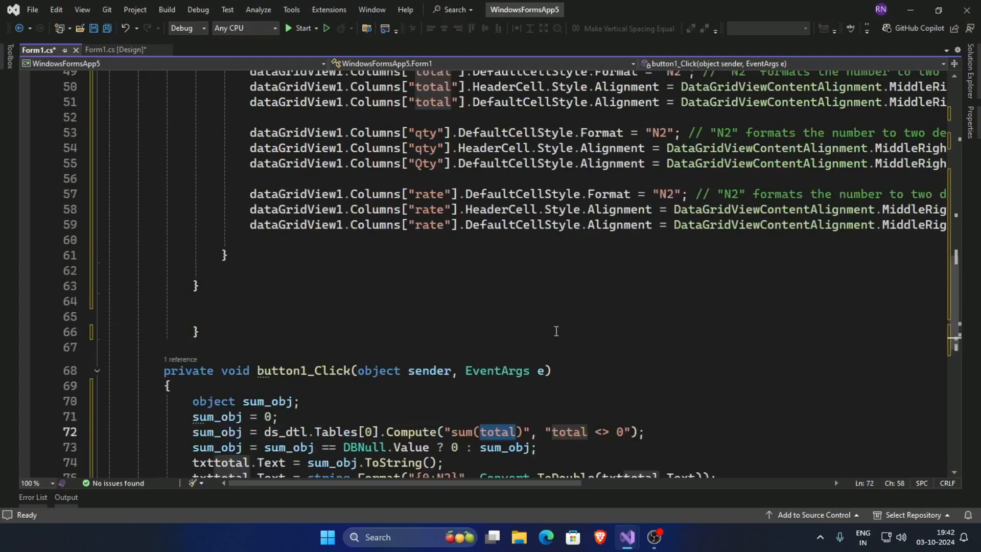
- Review the button1_Click total code, then return to the Form1.cs design view
scroll("down", 3)
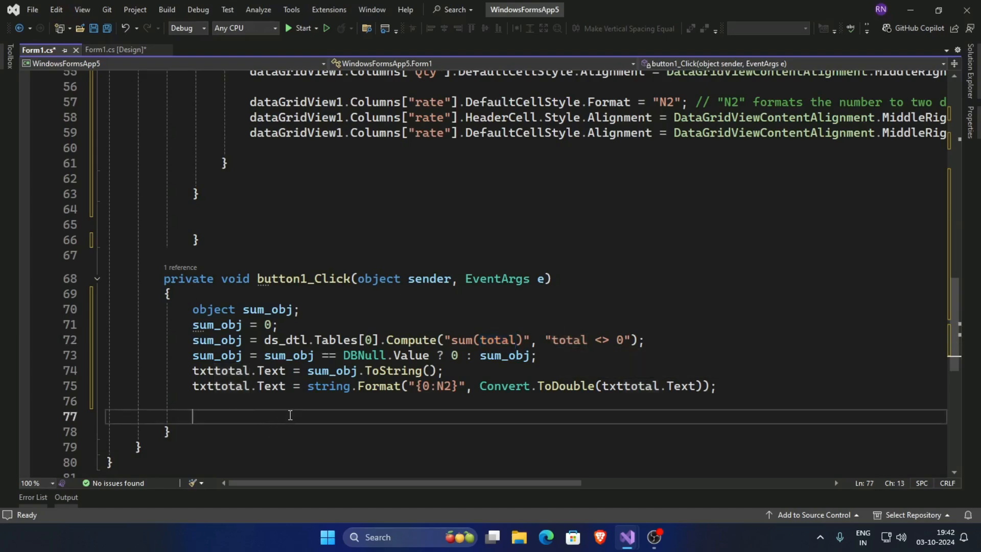
mouse_move(302, 371)
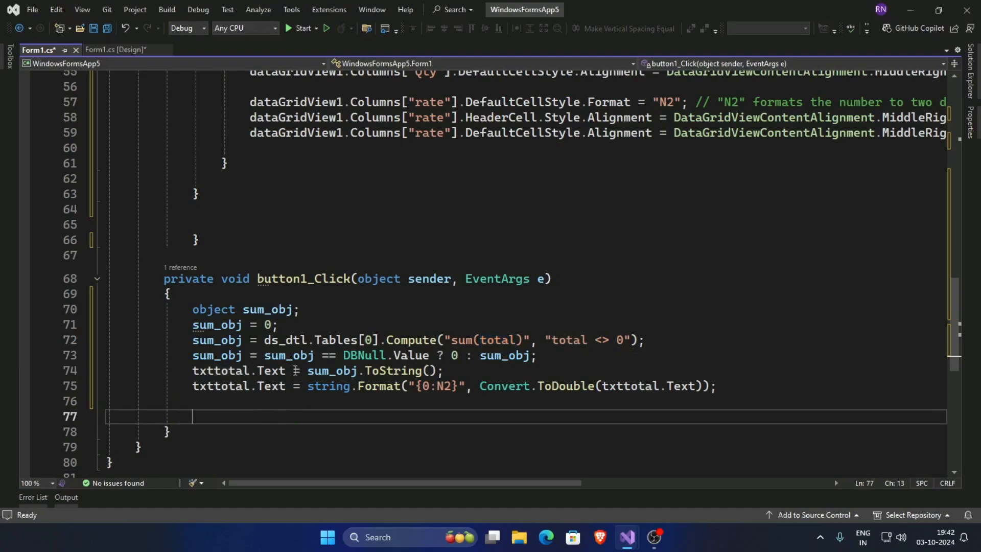
mouse_move(308, 279)
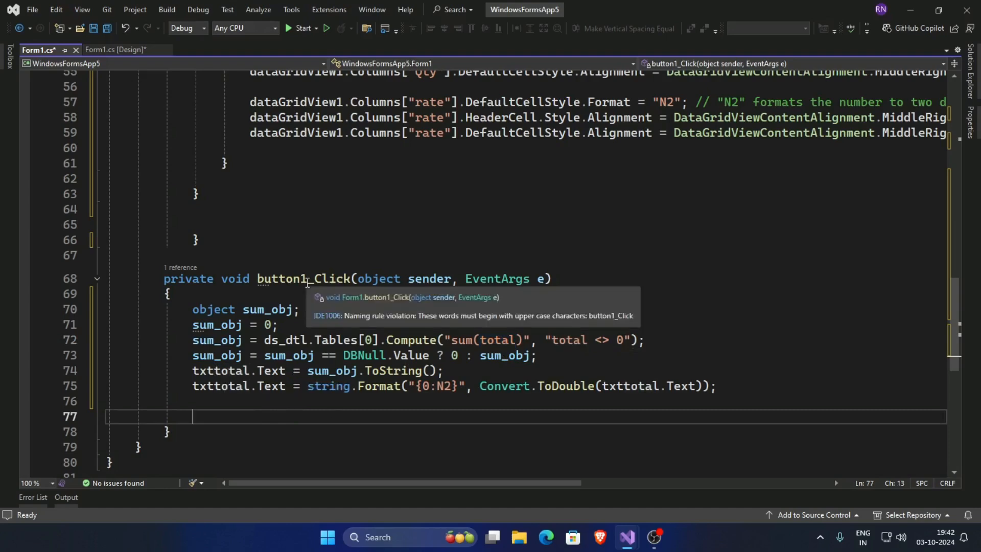
left_click(115, 49)
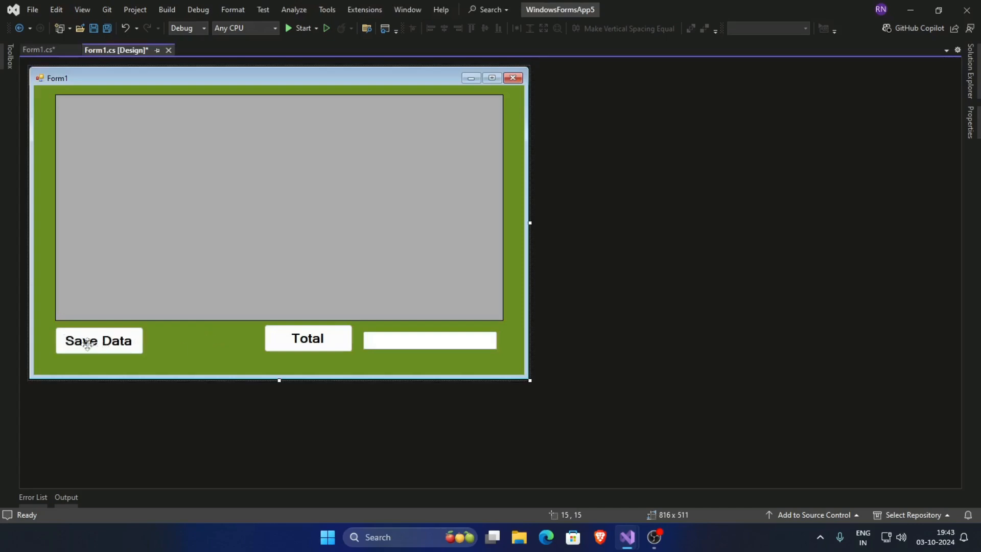
- Generate button2_Click and declare BindingSource bs = new BindingSource() with DataSource ds_dtl
left_click(33, 50)
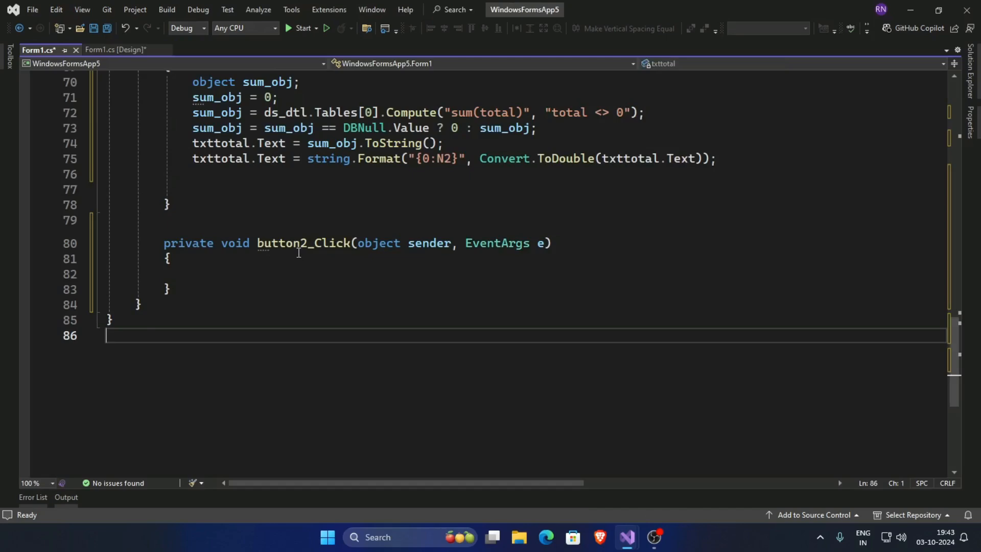
left_click(188, 259)
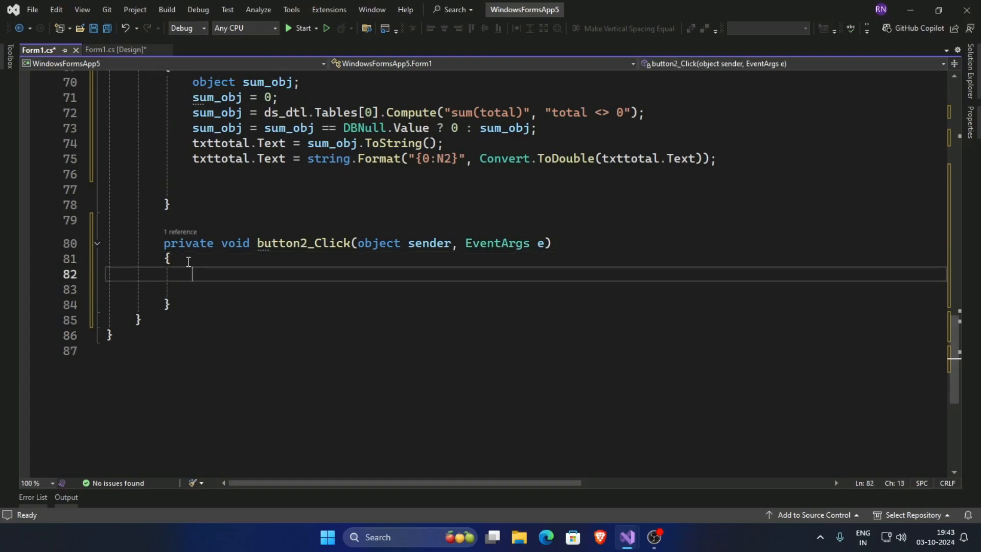
type("BindingSource")
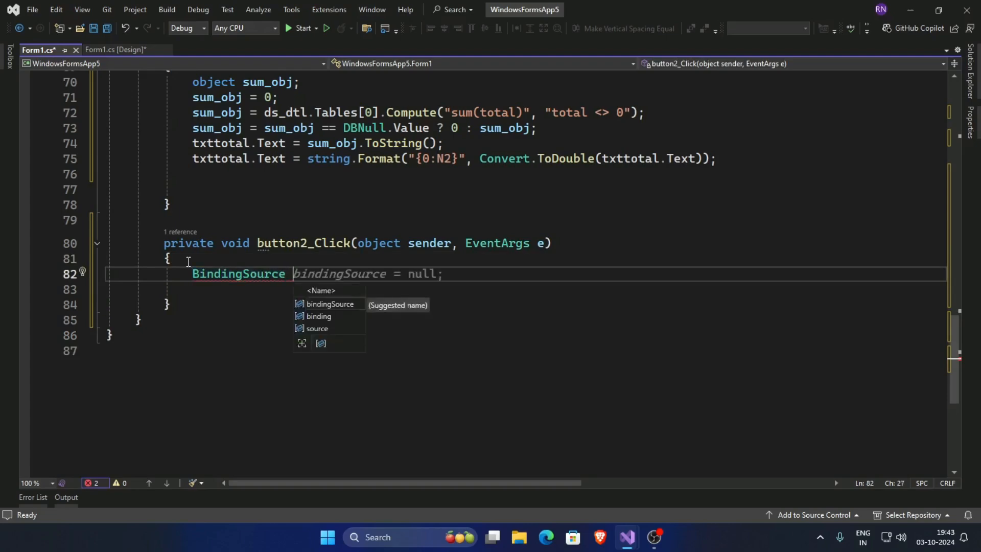
type("bs = ne")
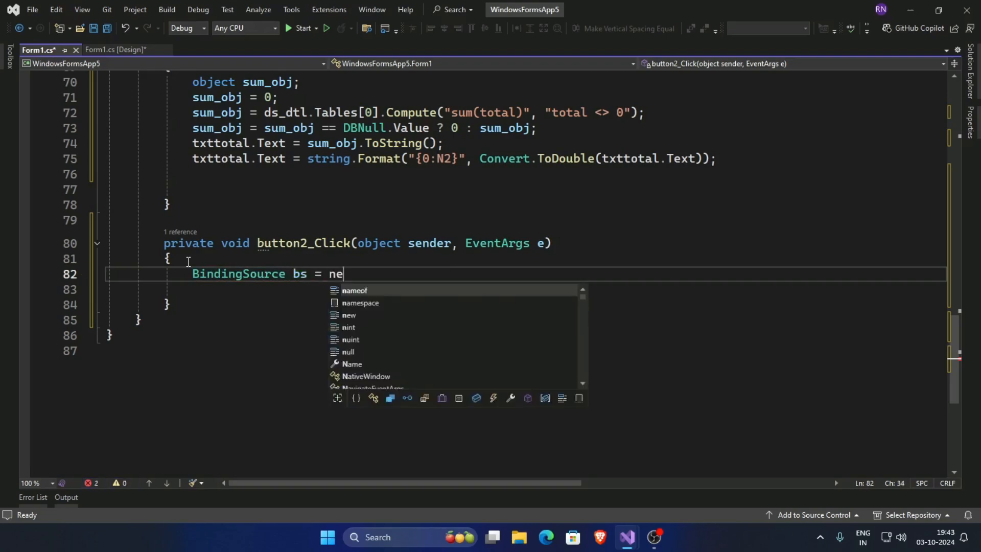
type("w BindingSource();")
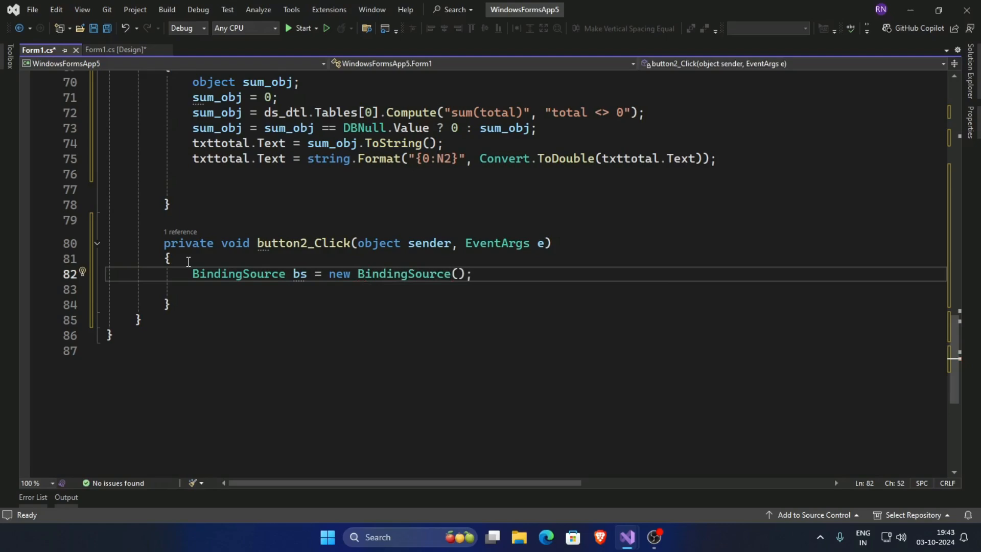
type("bs.DataSource = ds_dtl;")
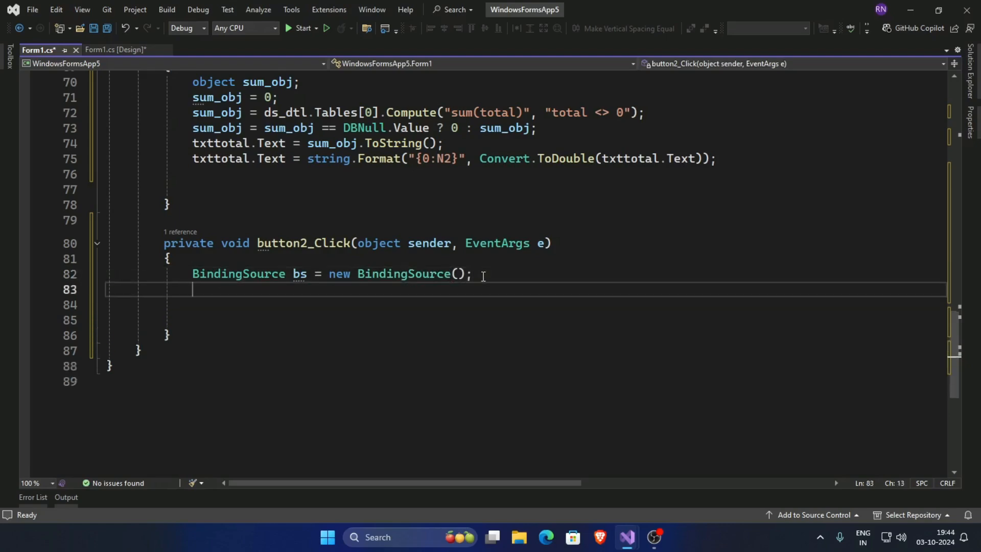
- Declare SqlCommandBuilder cb in the handler and start typing the data adapter argument
type("SqlCommandBuilder")
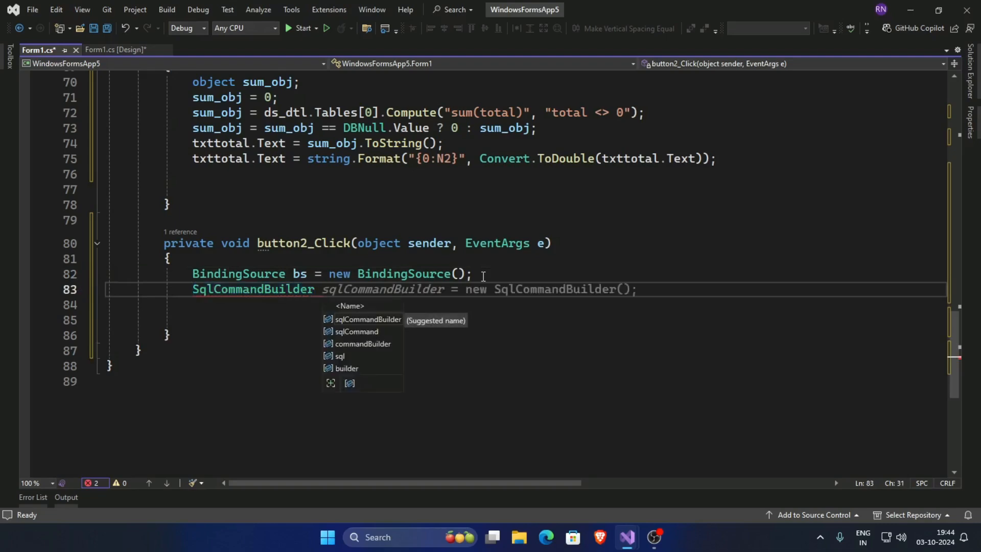
type("cb = new")
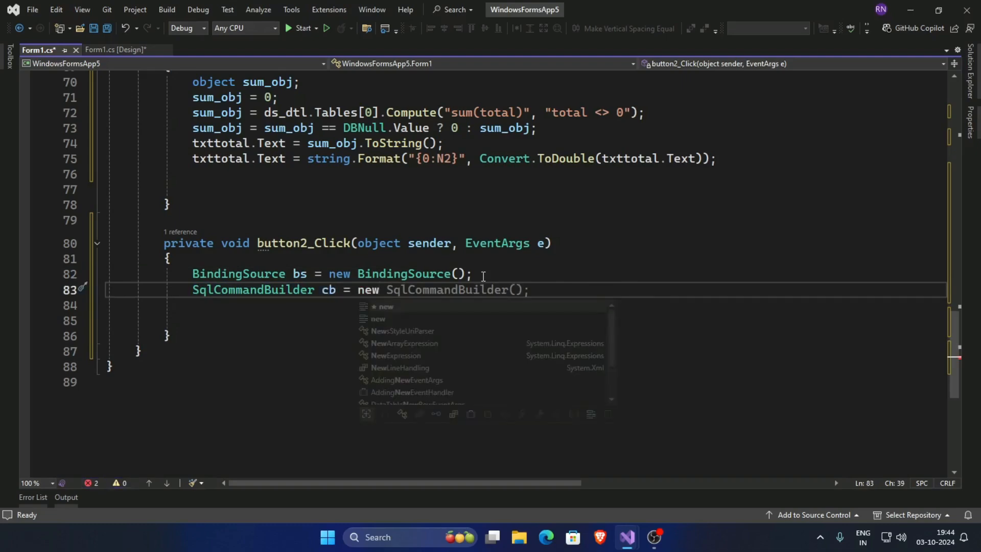
key("Escape")
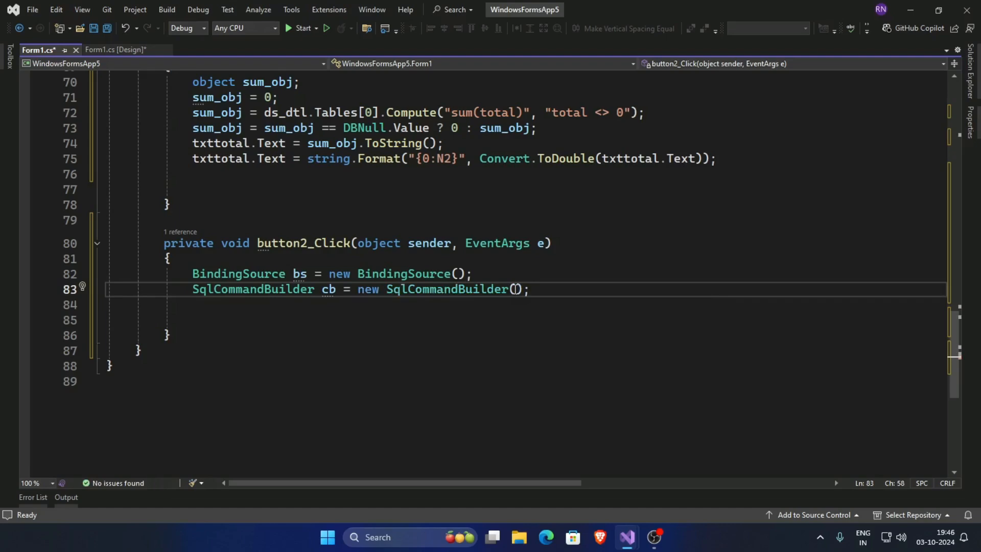
type("da")
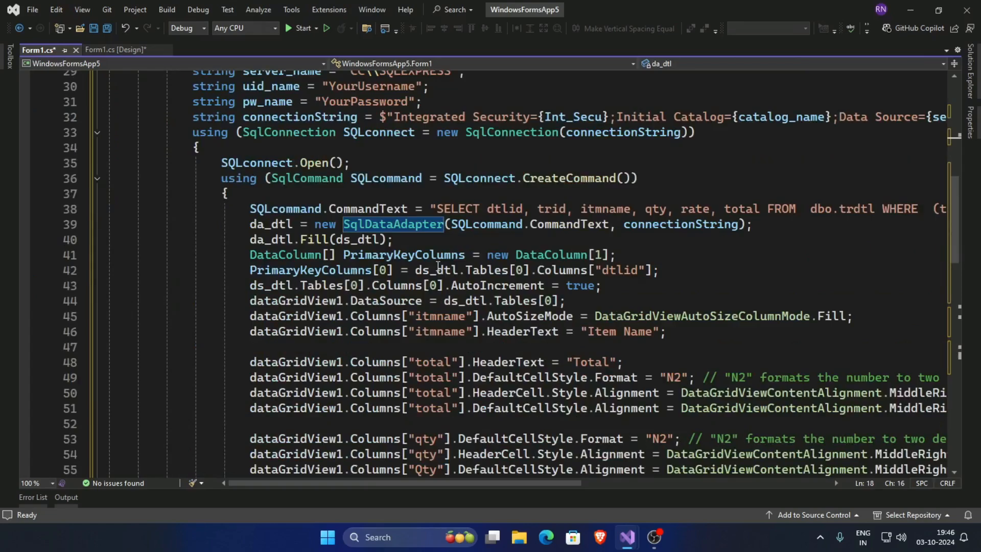
- Pass da_dtl into the SqlCommandBuilder constructor and check its declaration
scroll("down", 3)
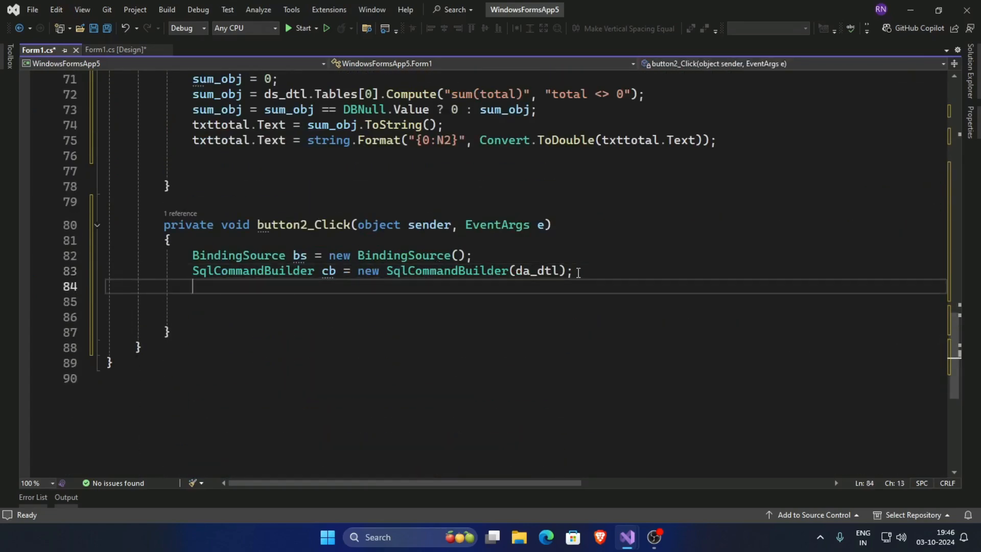
- Add a bs.DataSource assignment line and erase the mistaken cb value
type("bs")
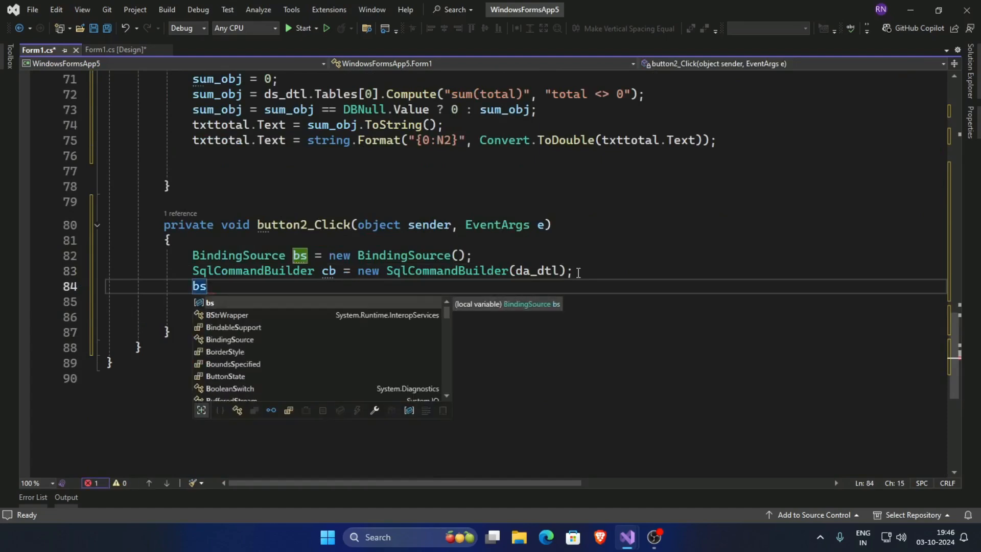
type(".DataSource = cb;")
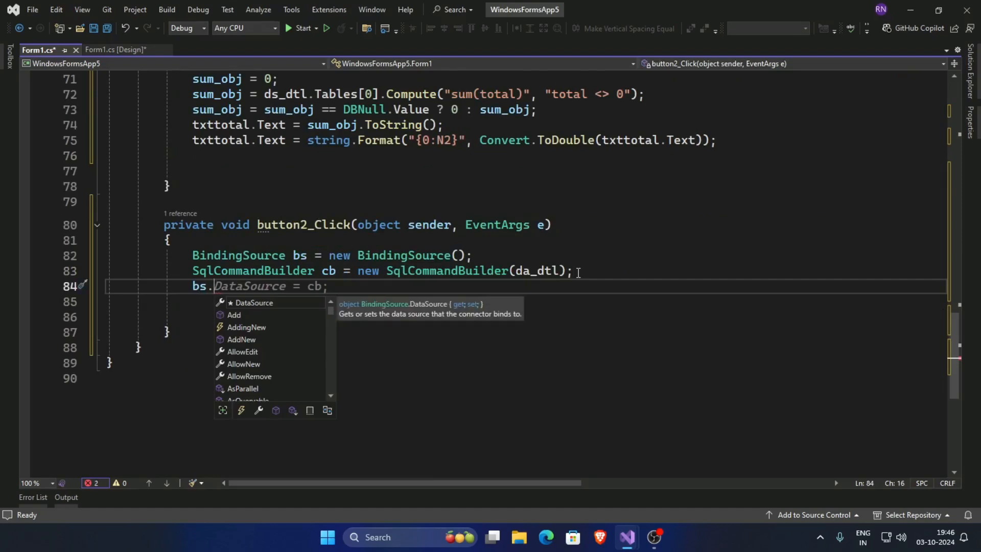
key("Tab")
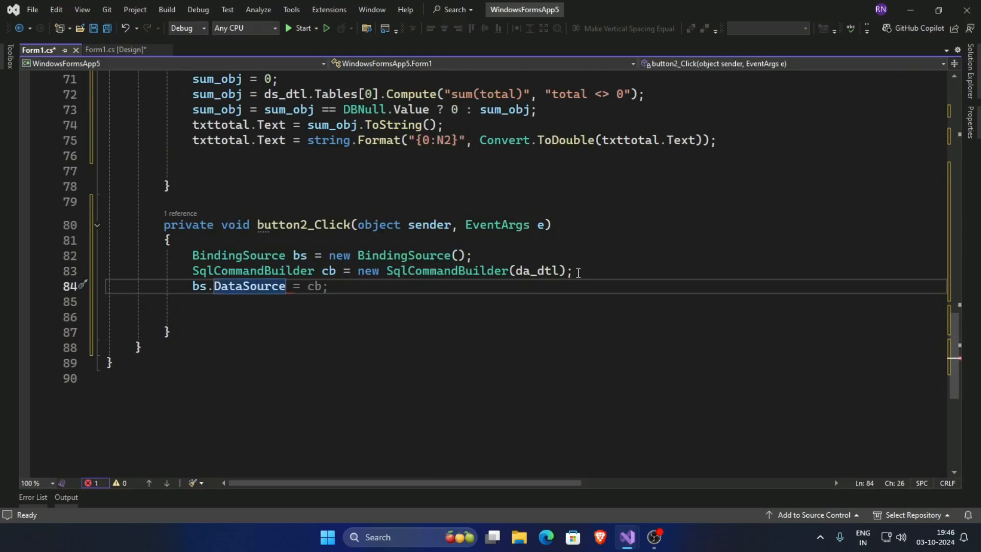
left_click(328, 286)
type(" = cb;")
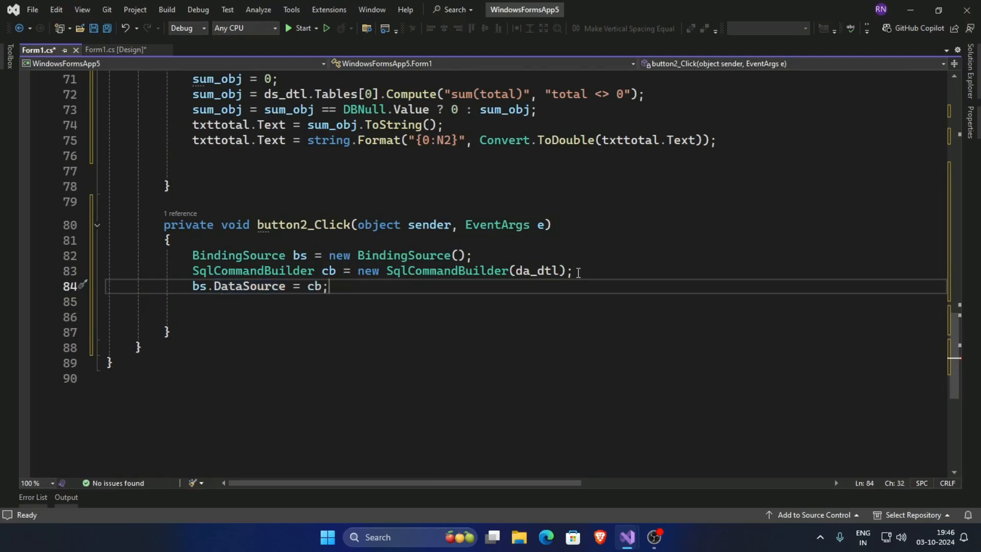
key("Backspace")
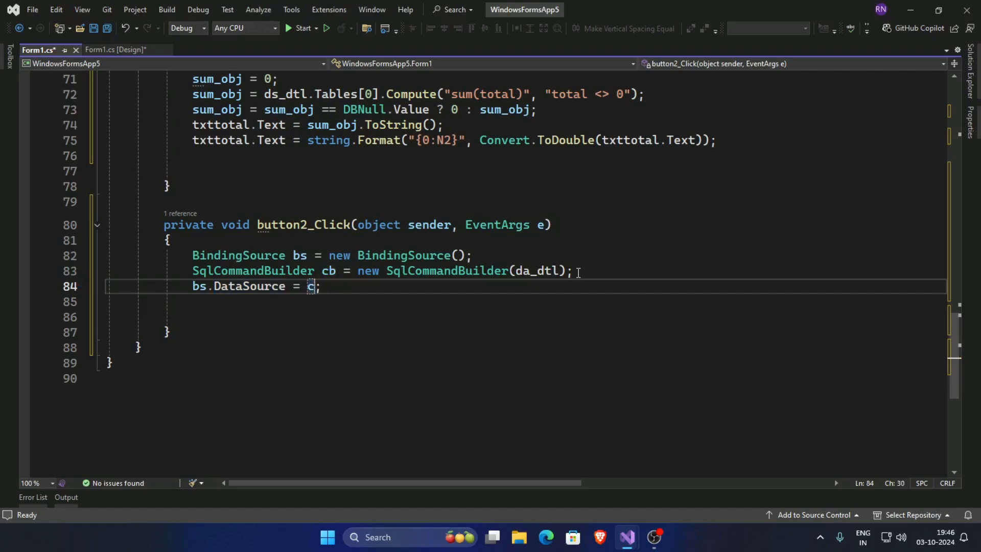
key("Backspace")
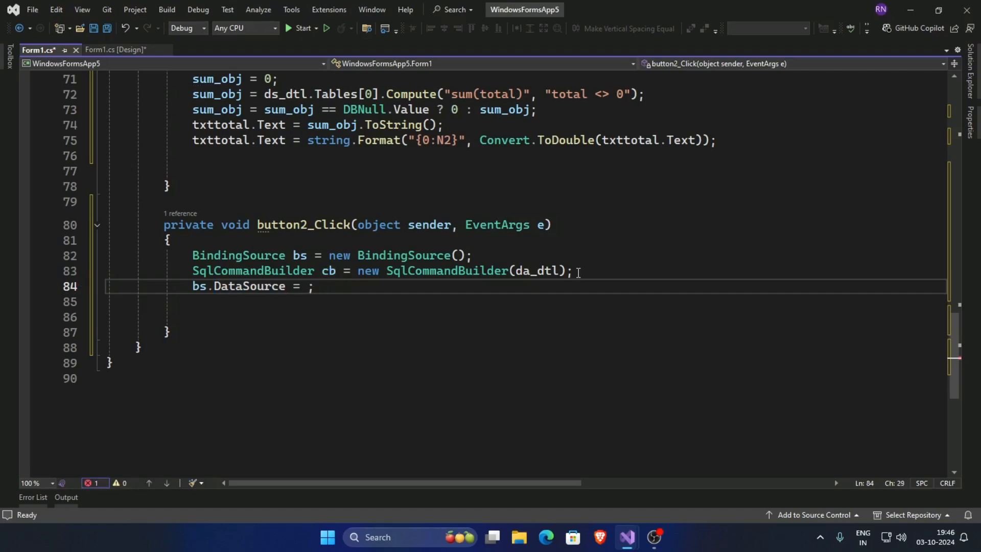
- Set bs.DataSource to ds_dtl.Tables[0] and begin a try block below it
type("ds_dtl")
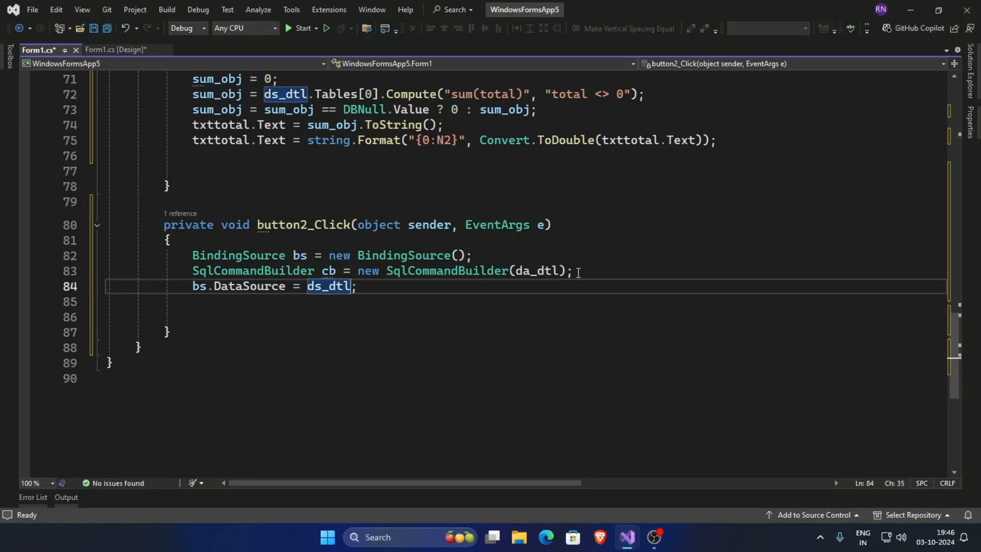
type(".")
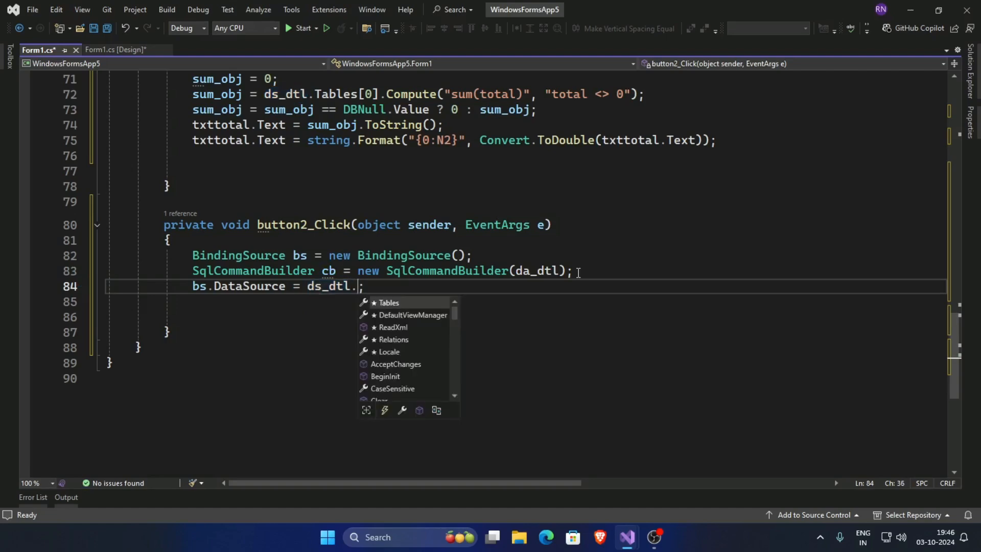
key("Tab")
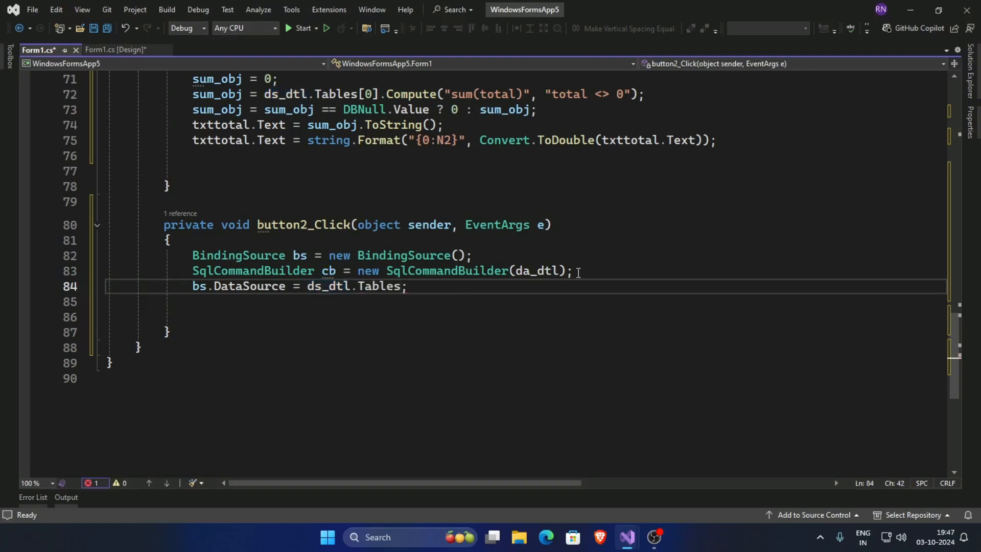
type("[]")
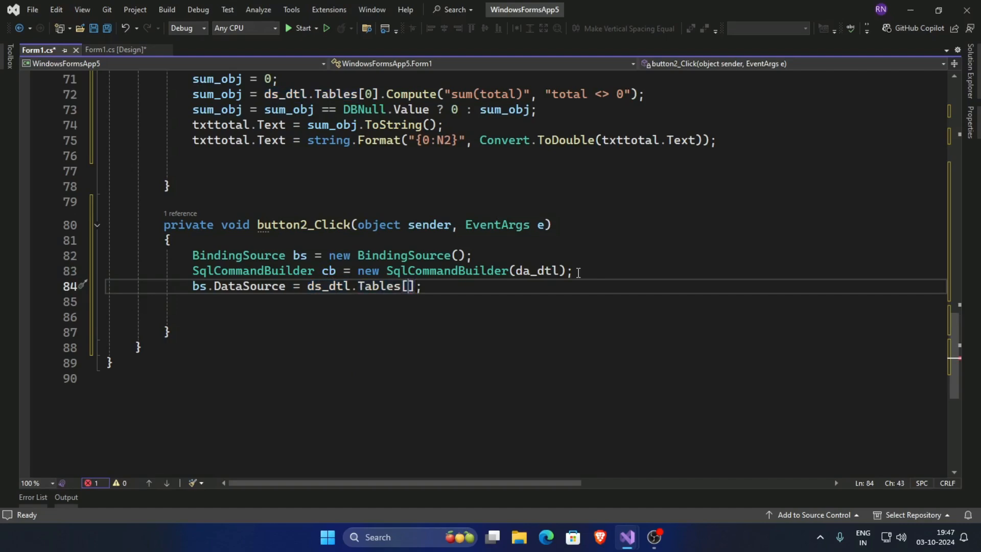
type("0")
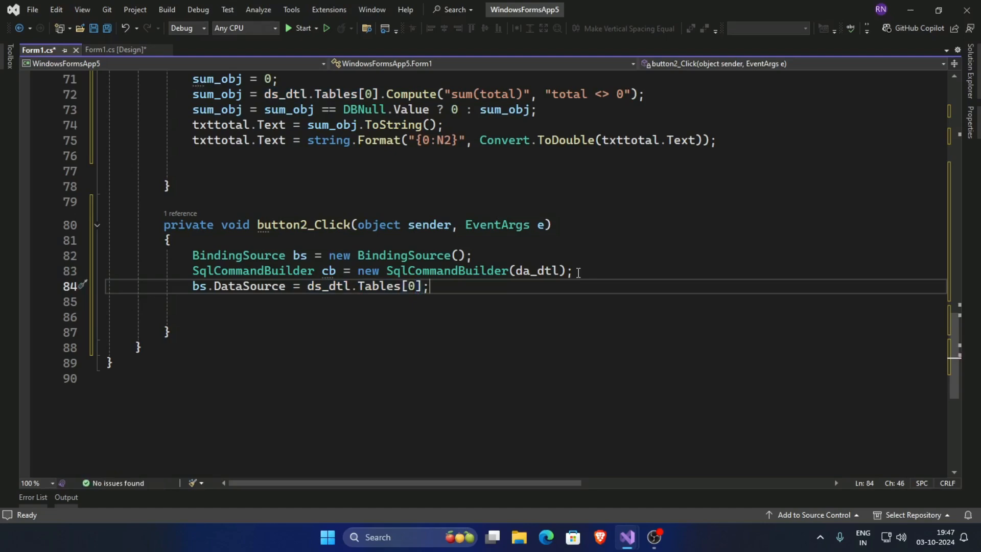
key("Enter")
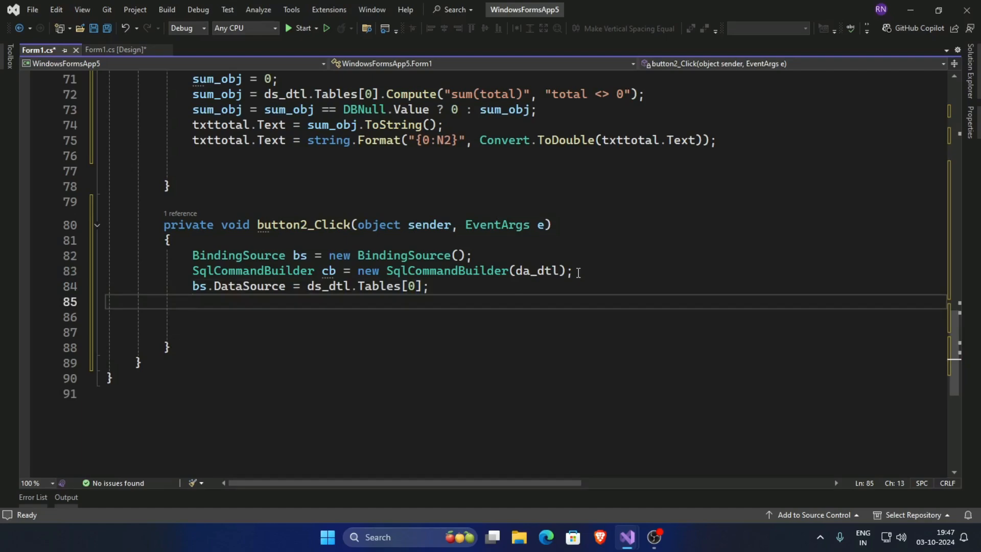
type("try {")
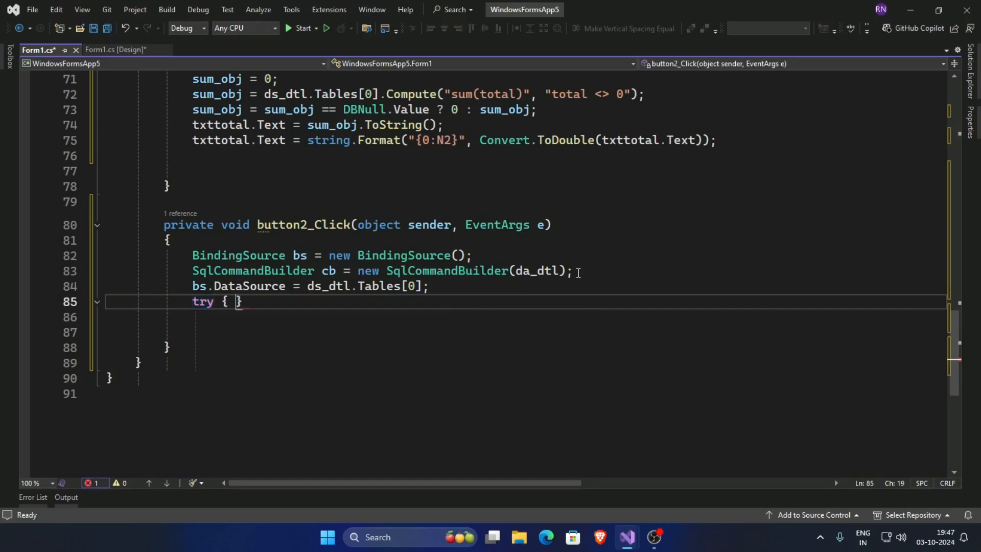
- Add an empty try block and an empty catch (Exception ex) block to button2_Click
key("Enter")
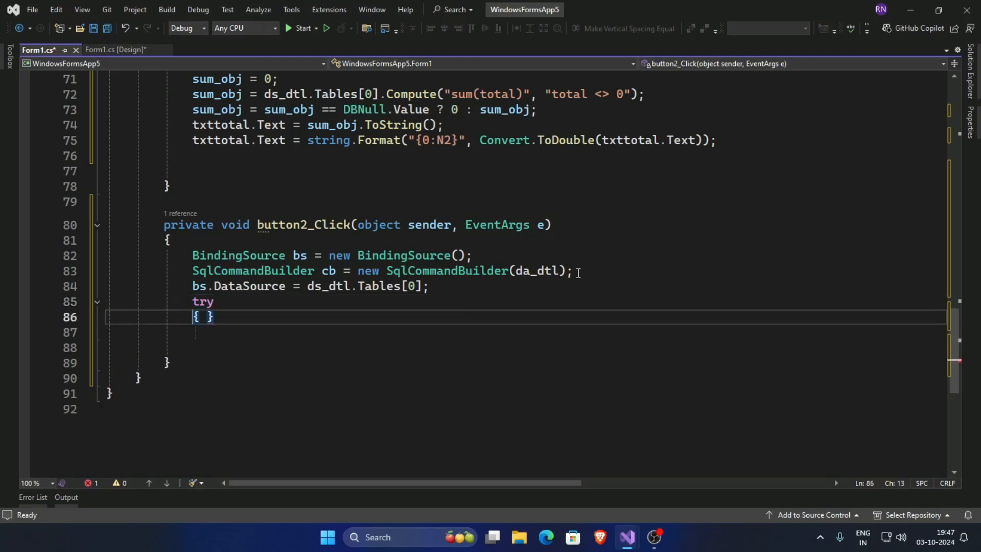
key("Enter")
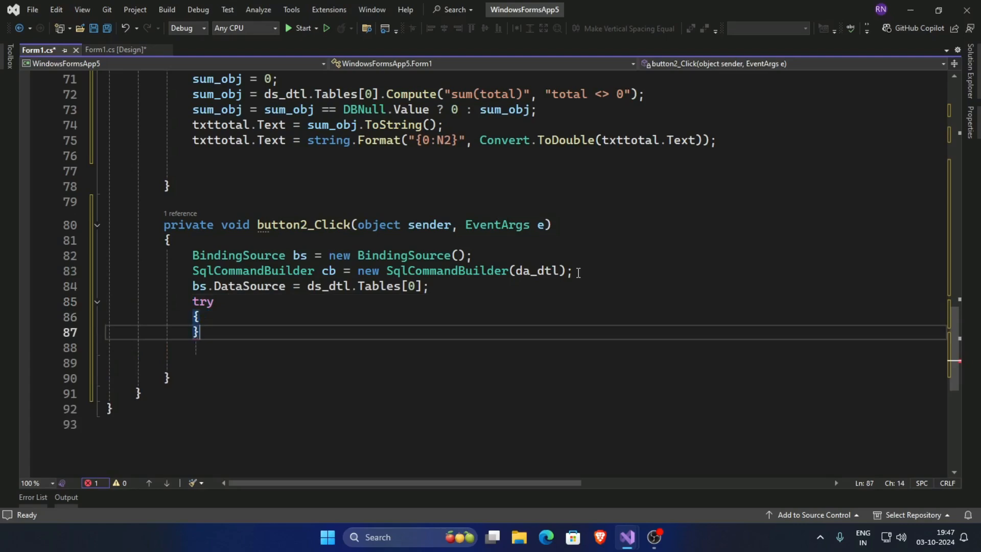
type("cat")
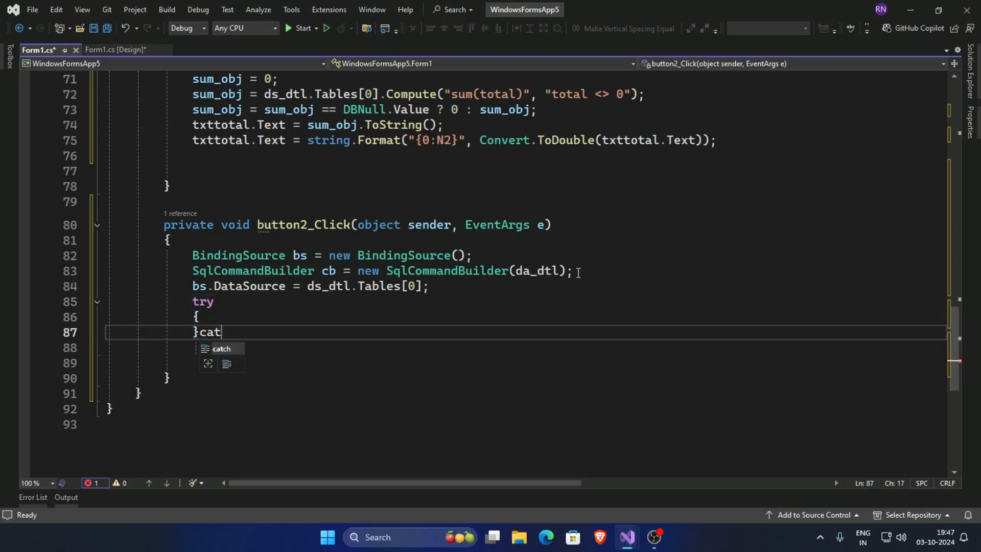
key("Tab")
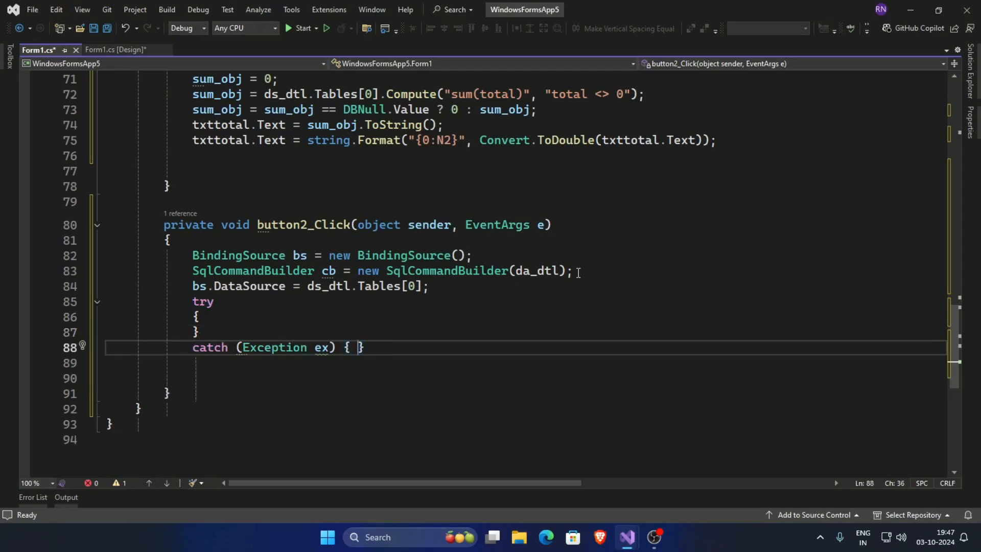
key("Enter")
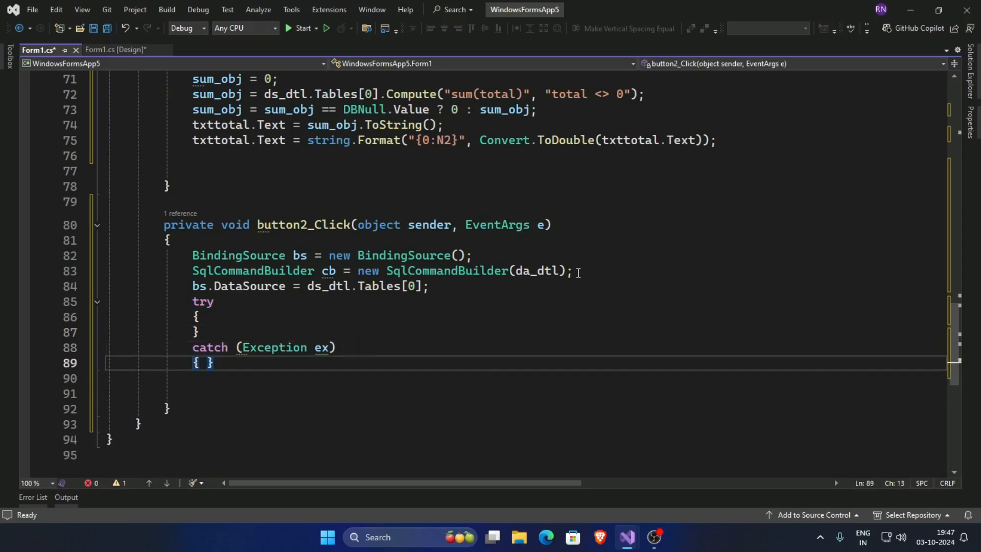
key("Enter")
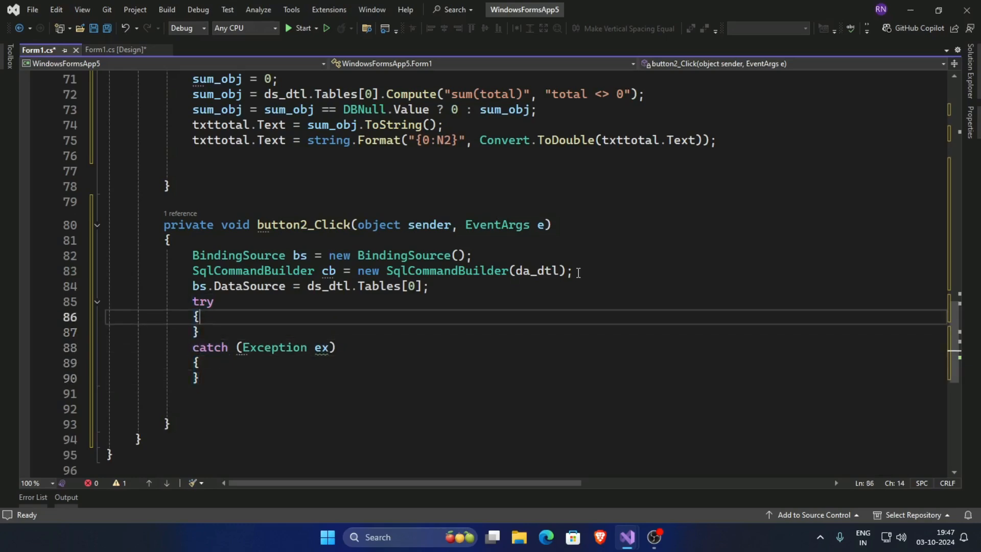
- Inside the try block, add this.Validate() and bs.EndEdit() calls
key("Enter")
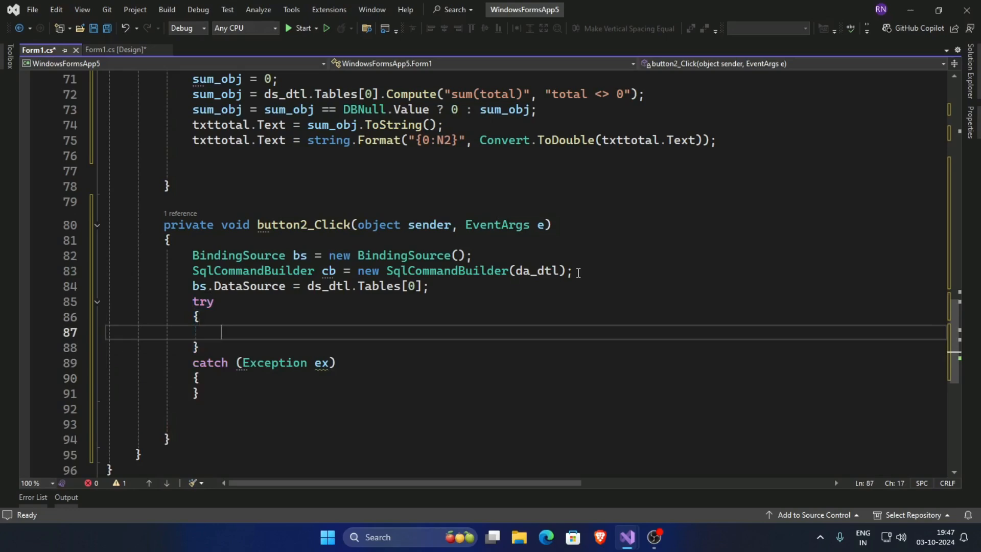
type("t")
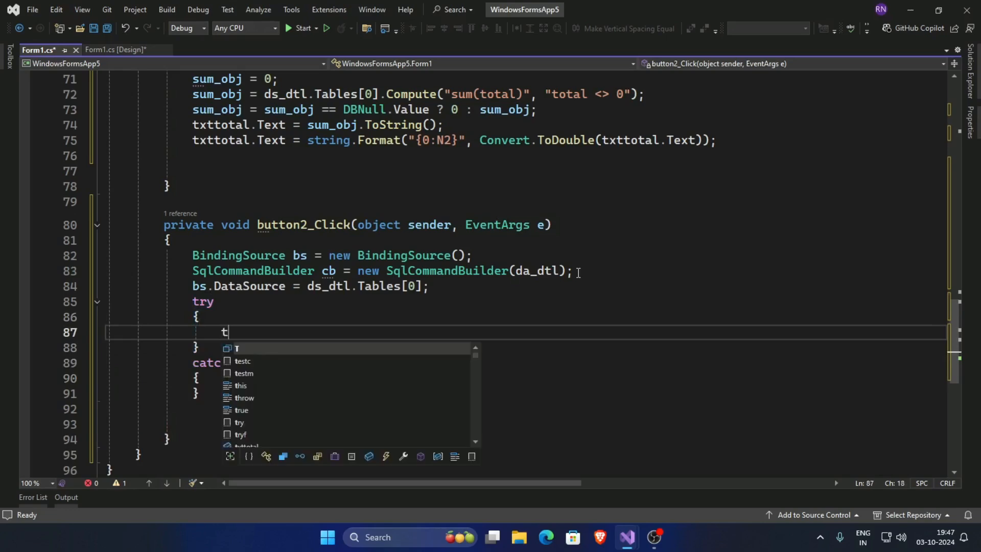
type("hi")
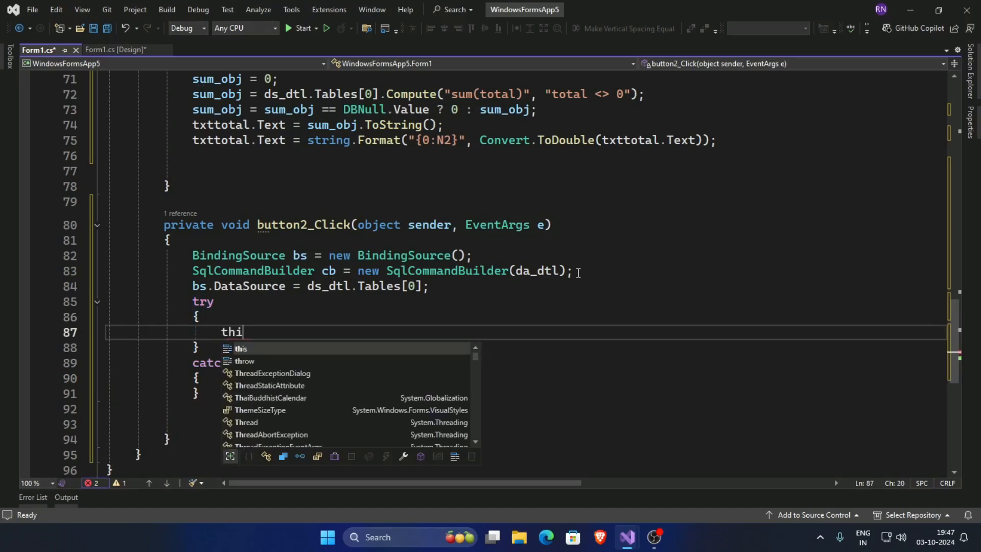
type("s.")
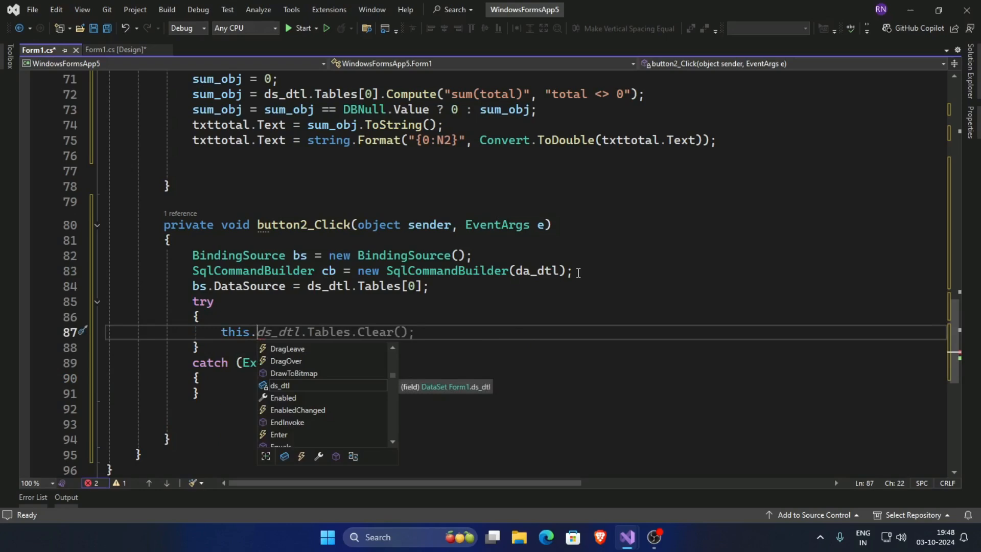
type("Validate")
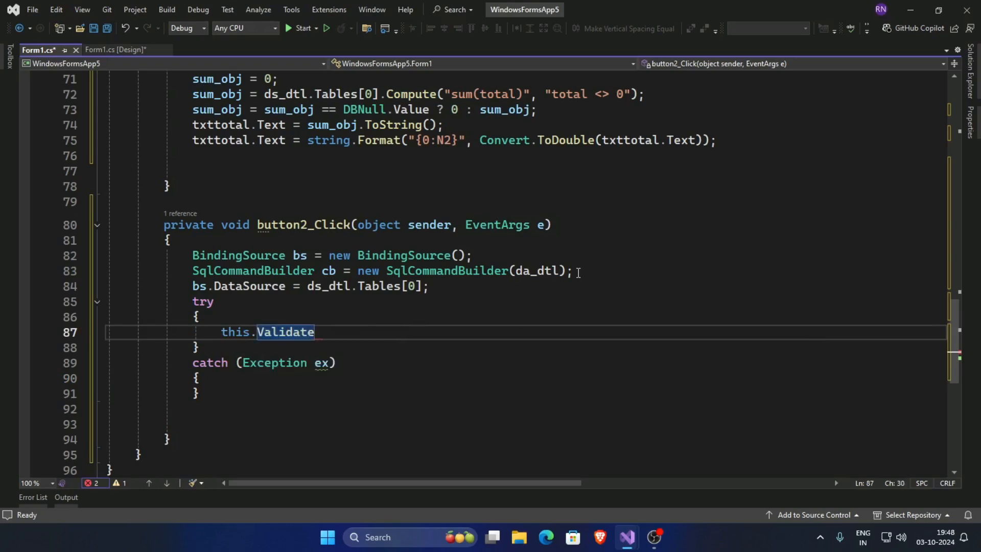
type("();")
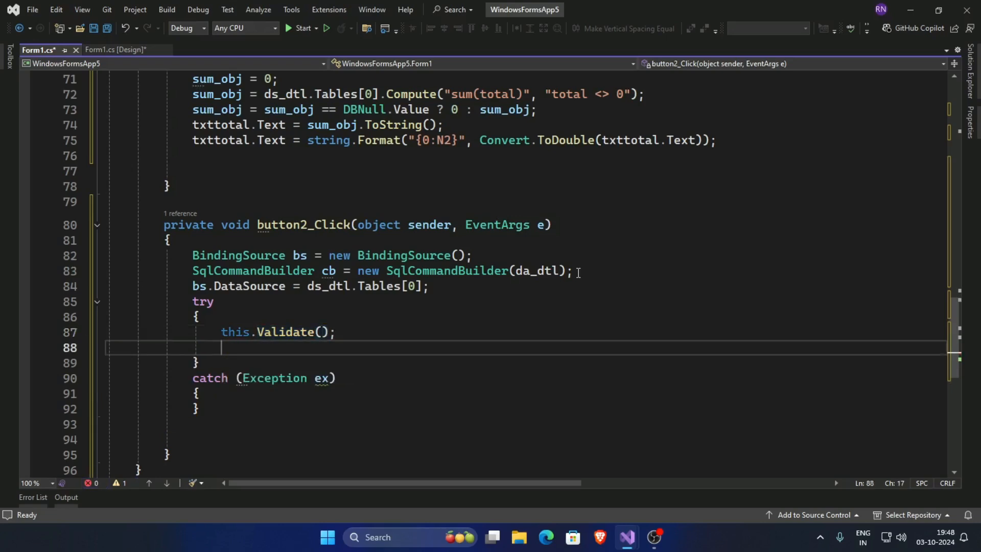
type("e")
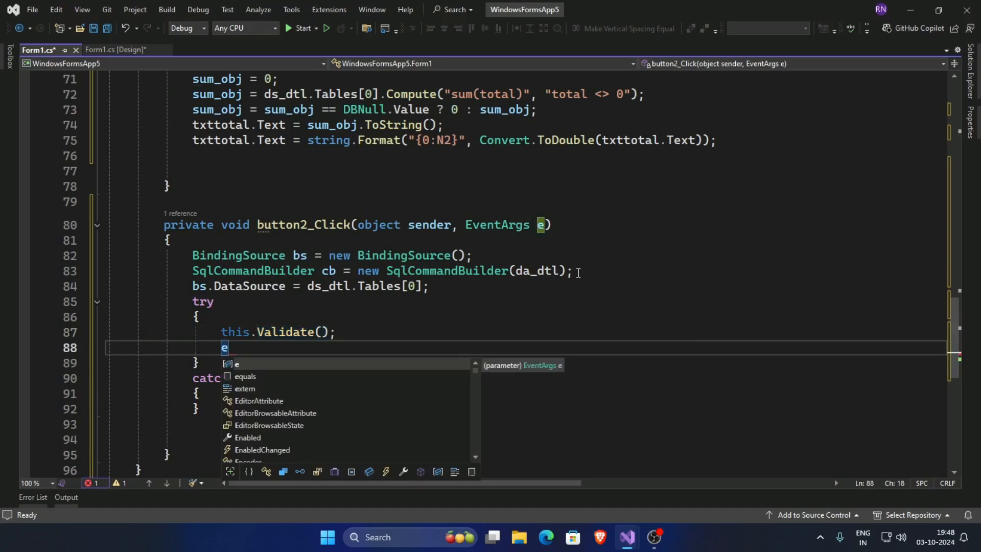
key("Backspace")
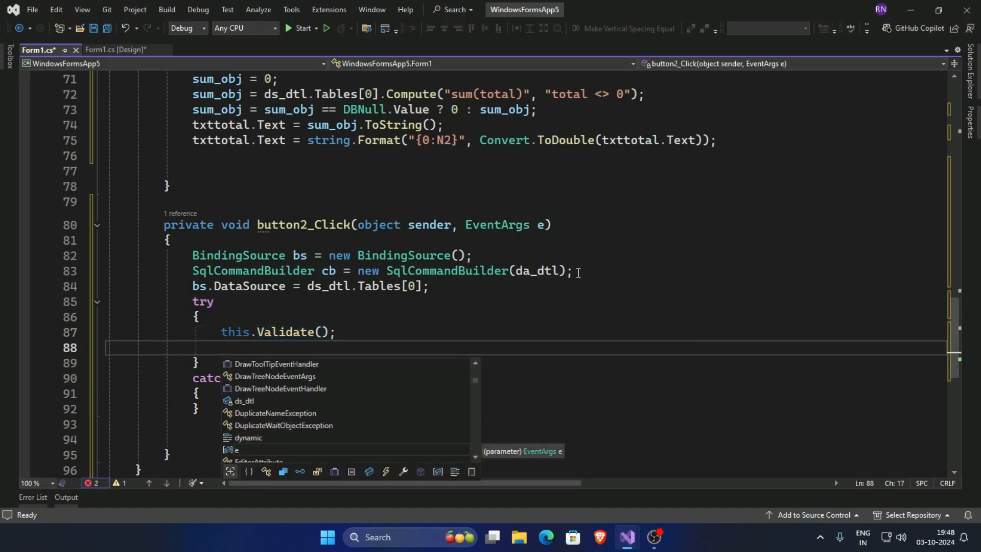
type("bs")
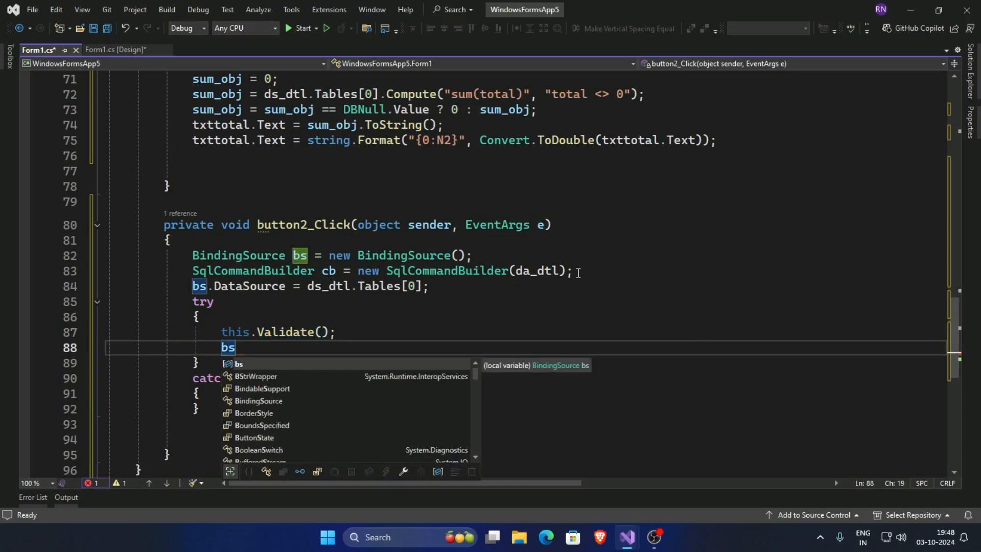
type(".E")
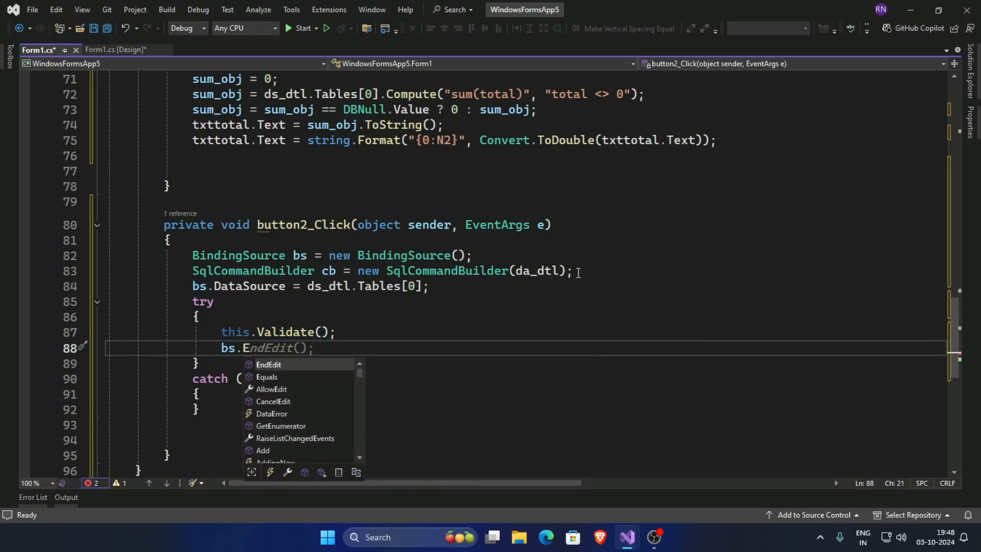
type("nd")
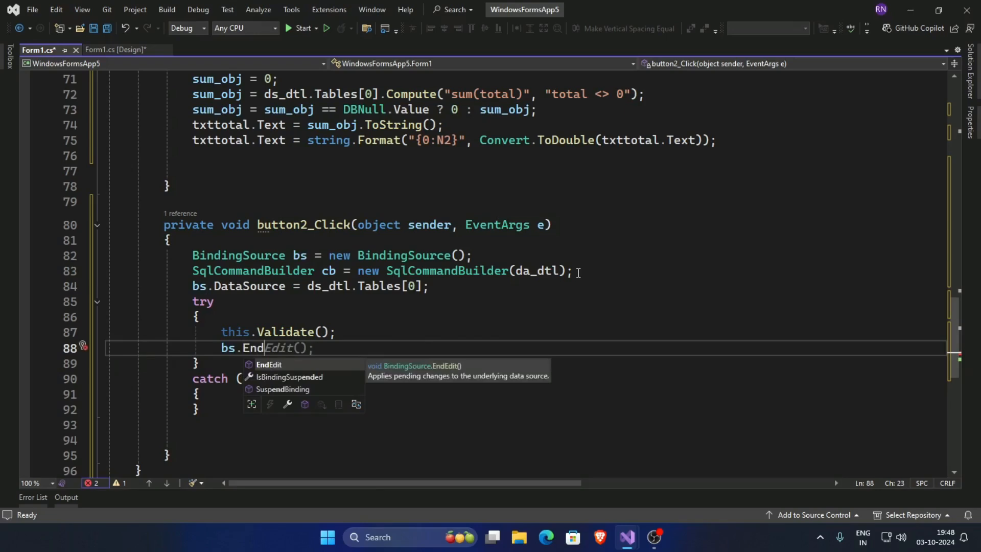
key("Tab")
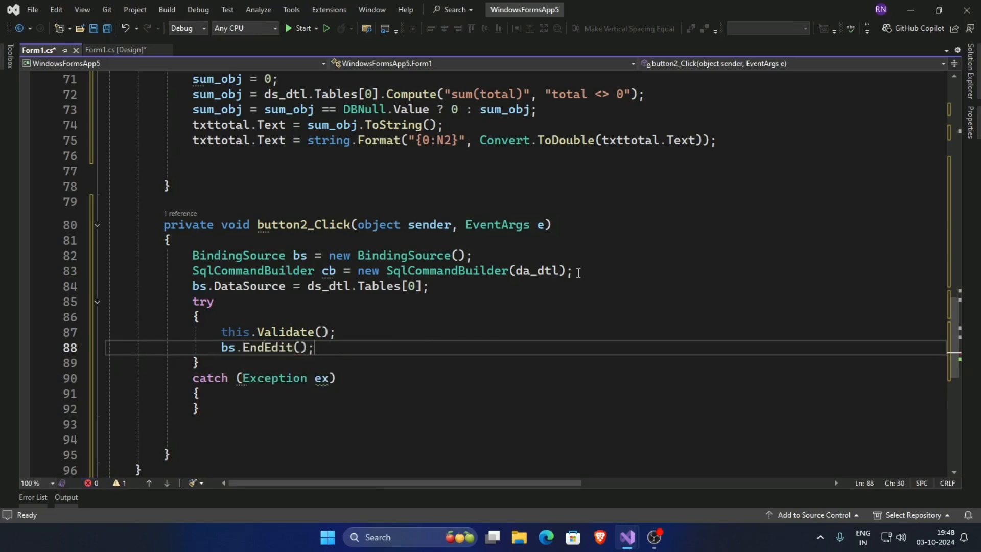
- Add da_dtl.Update(ds_dtl.Tables[0]) on a new line in the try block
key("Enter")
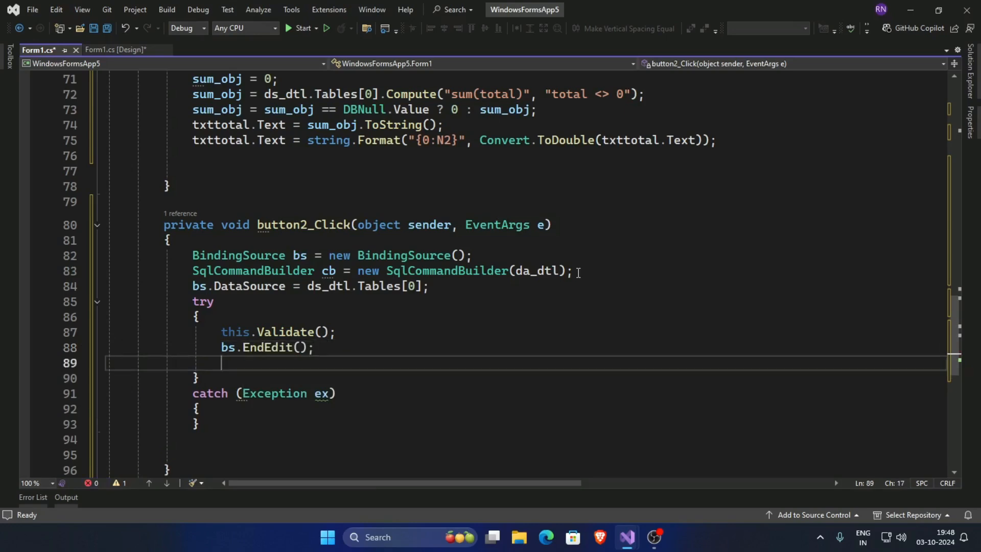
type("da")
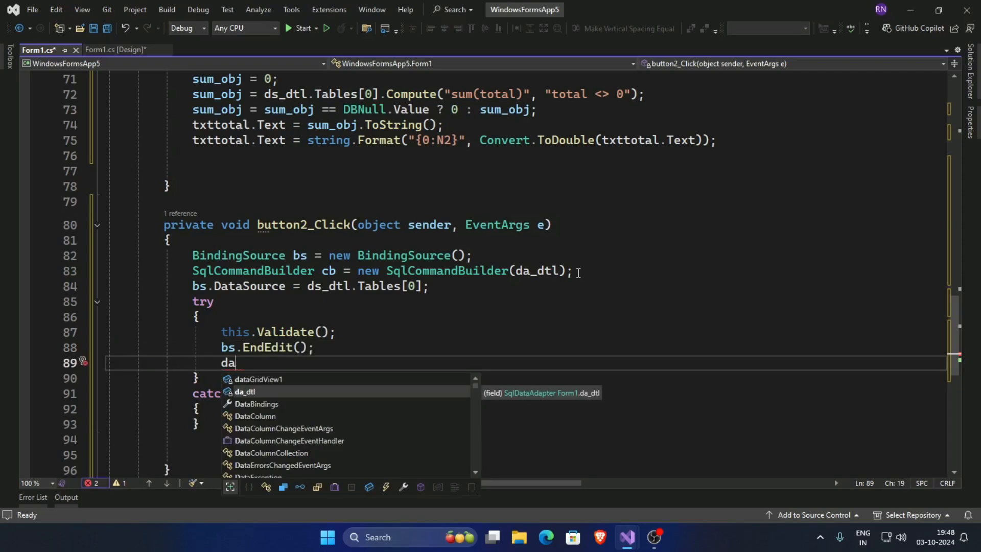
key("Tab")
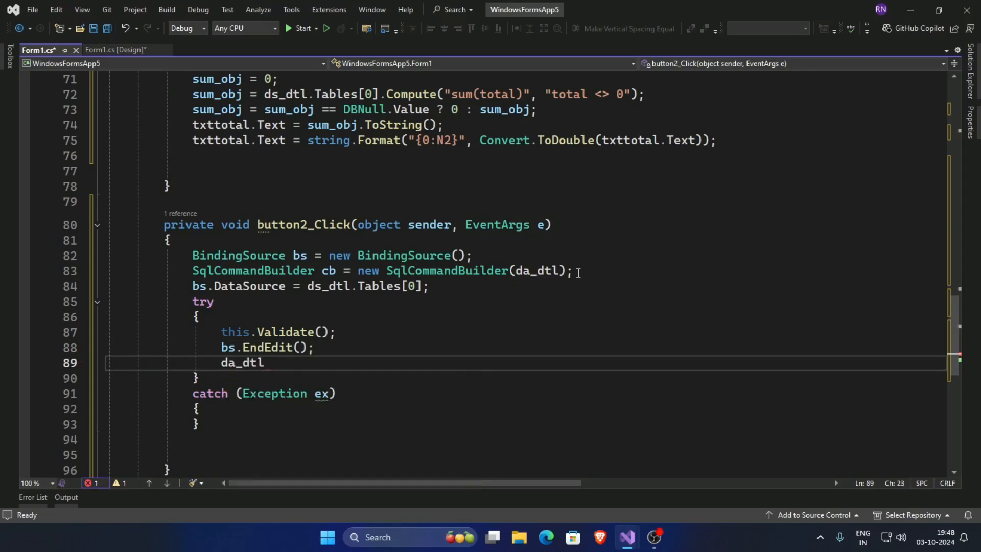
type(".u")
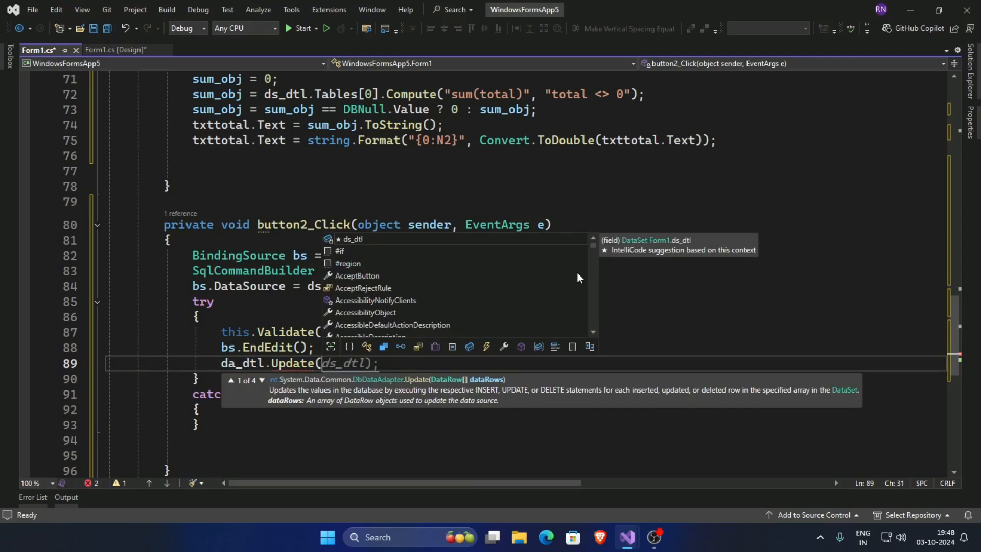
type("ds_dtl")
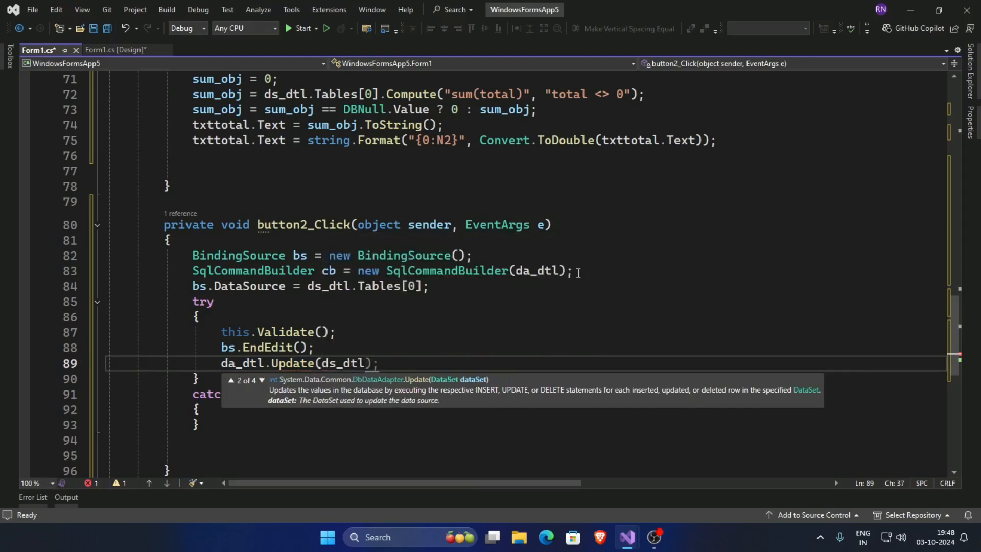
type(".t")
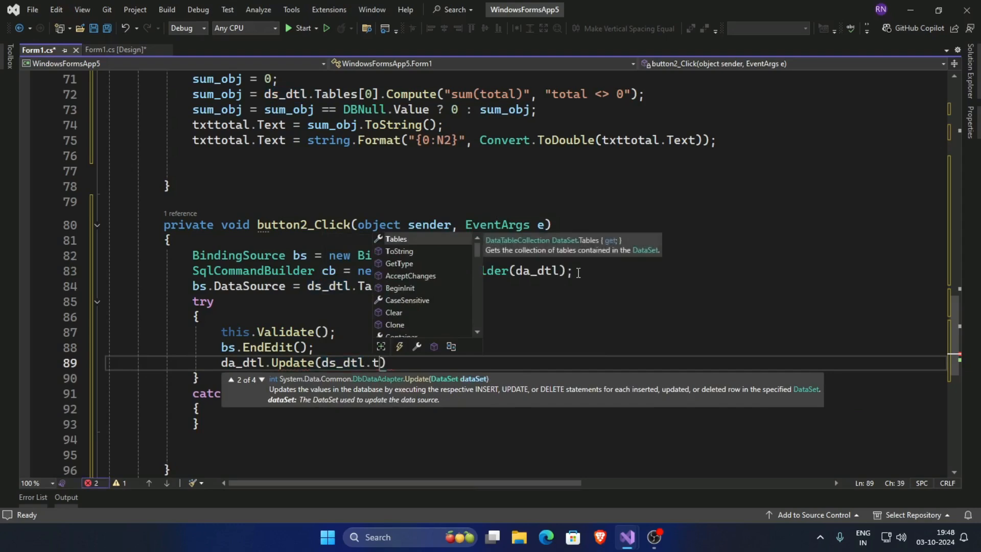
type("ables[]")
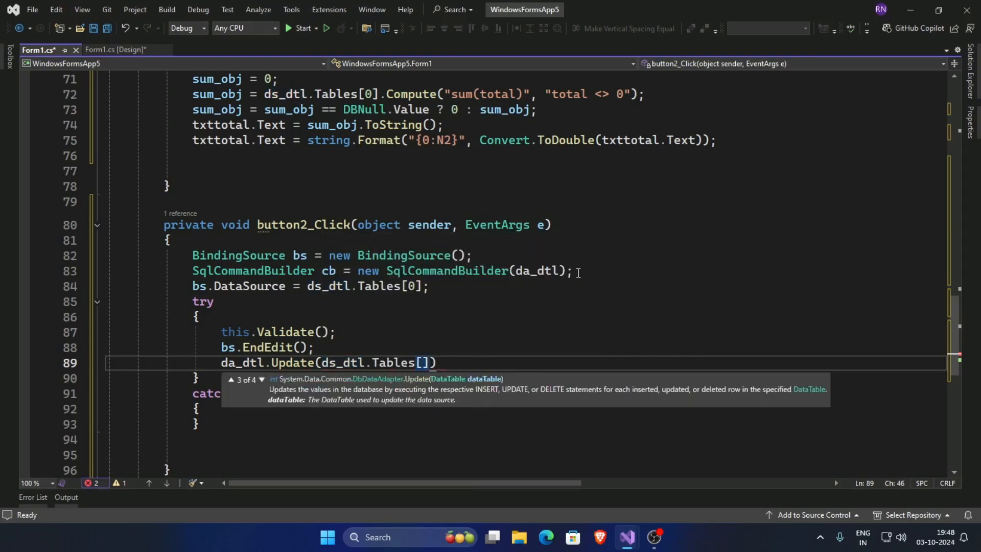
type("0")
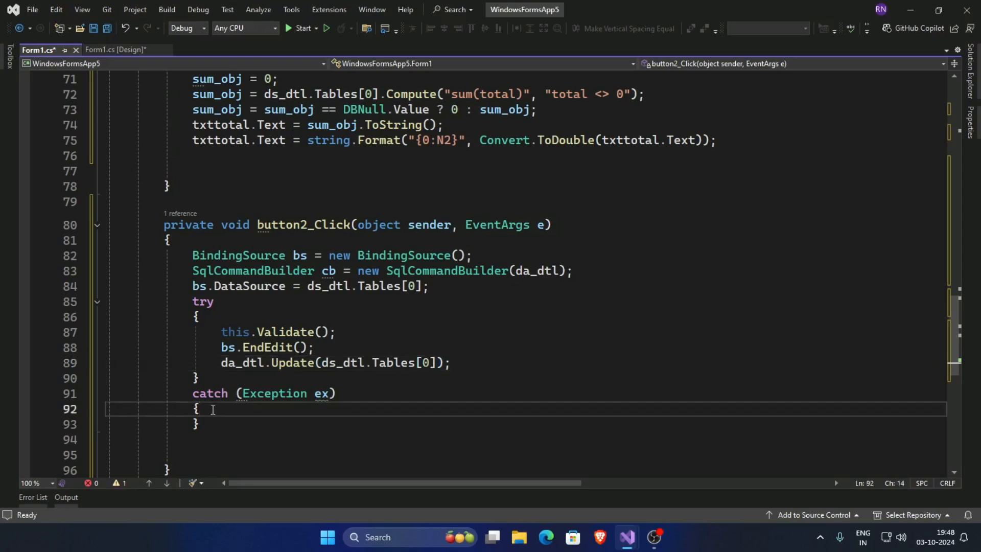
- Write MessageBox.Show(ex.Message); inside the catch block
key("Enter")
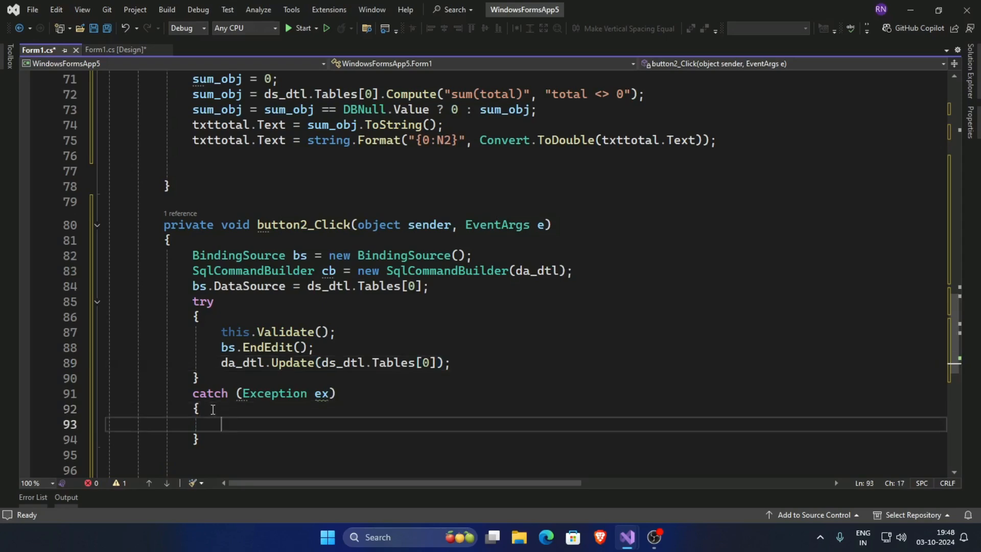
type("M")
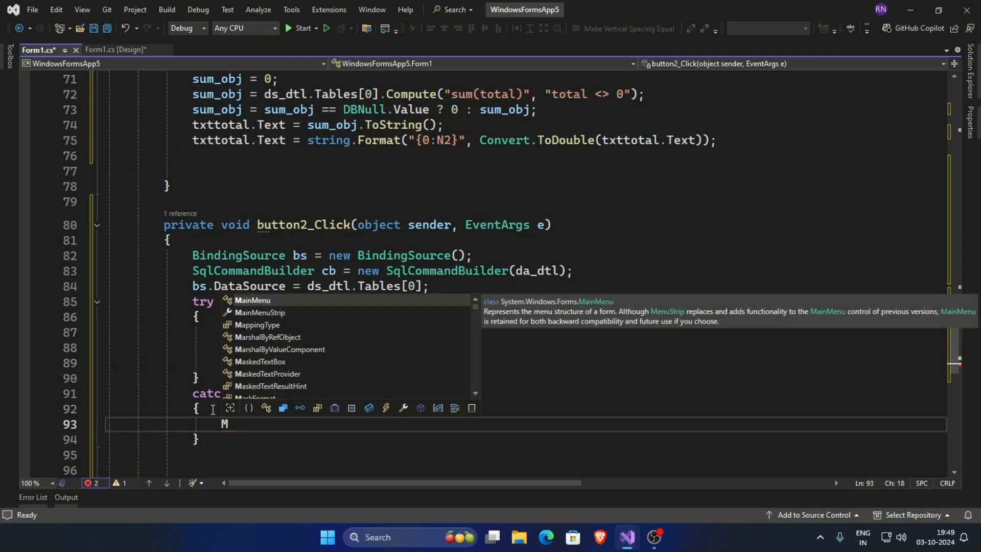
type("essageBox")
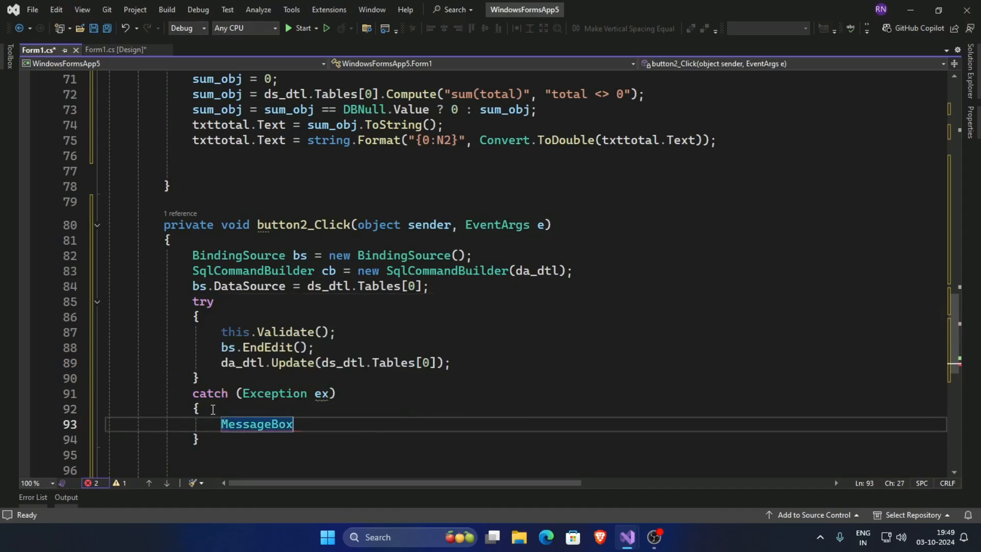
type(".s")
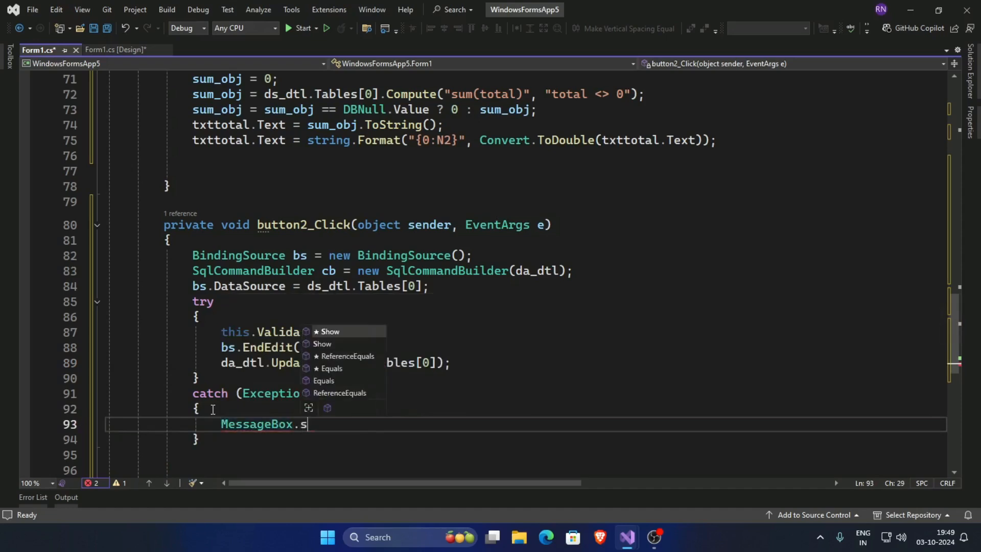
key("Tab")
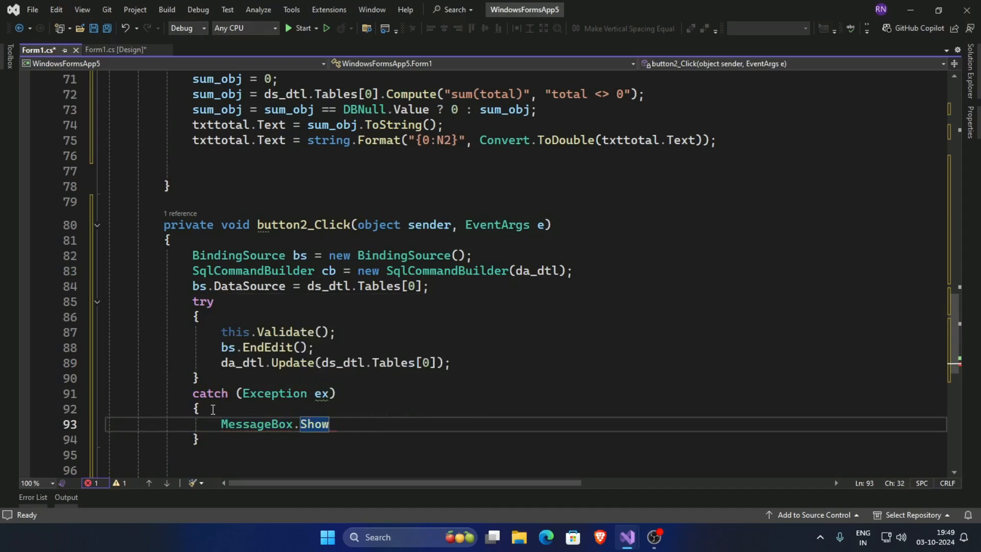
type("(")
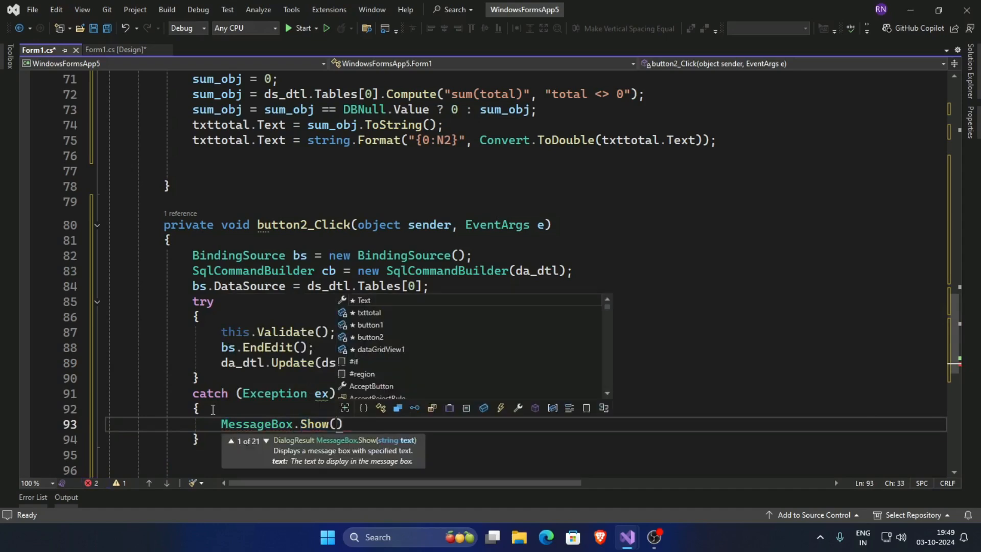
type("e")
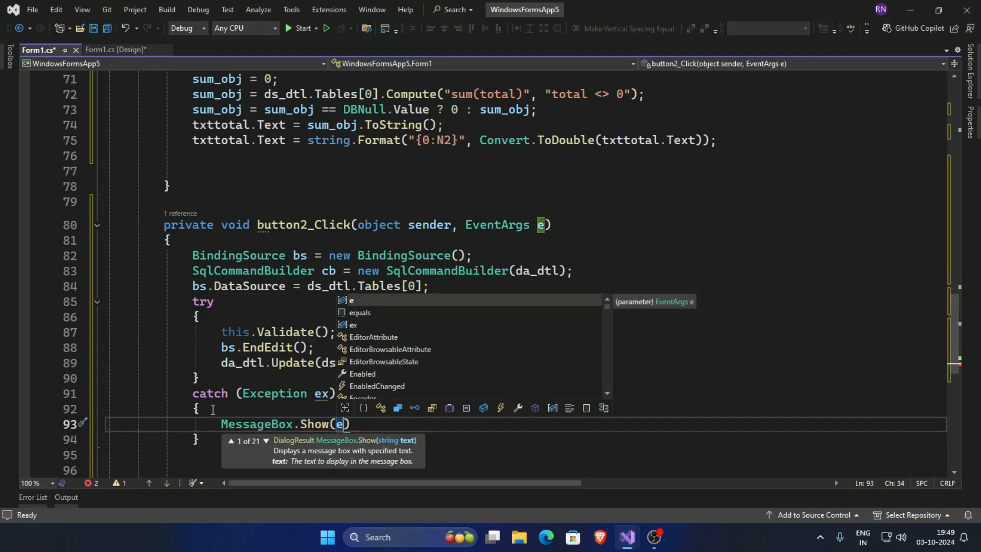
type("x")
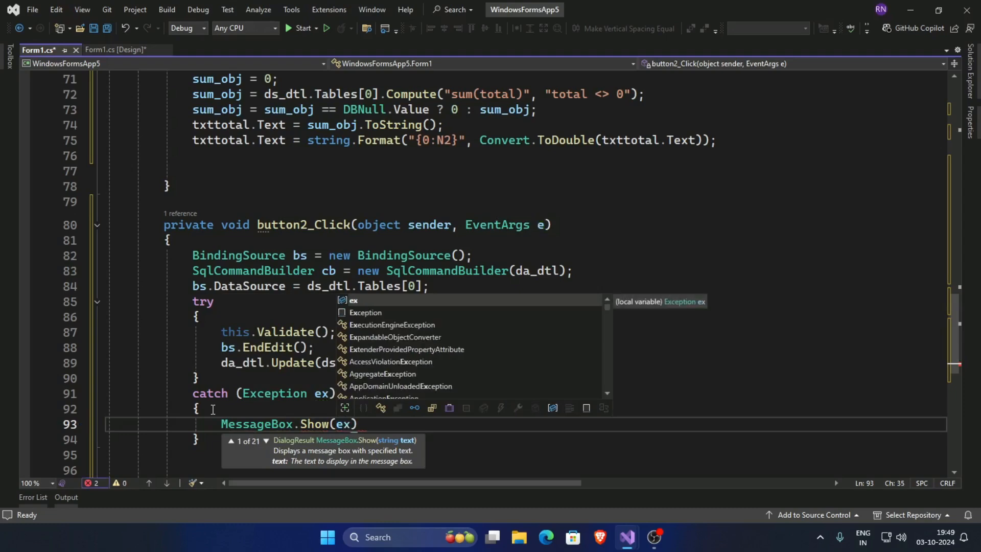
type(".Message")
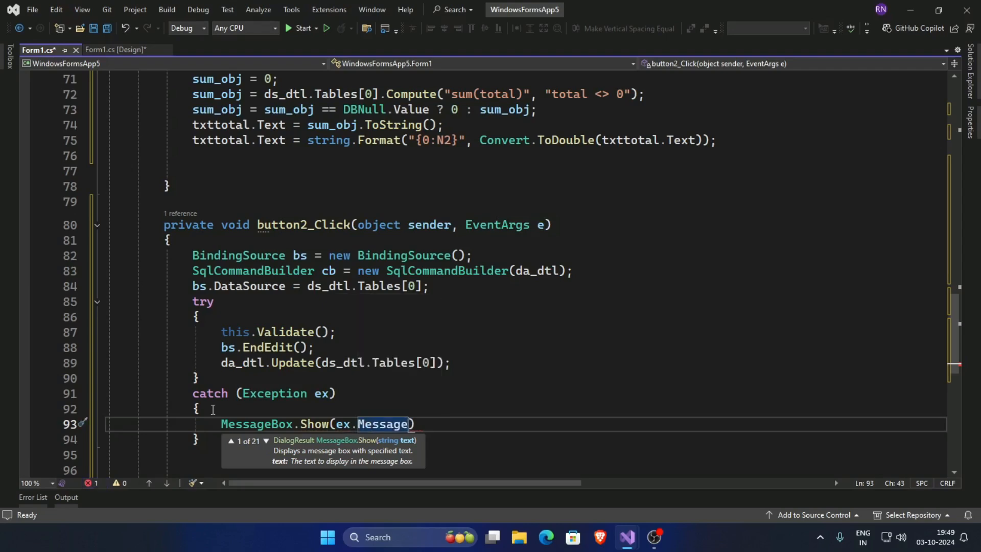
type(";")
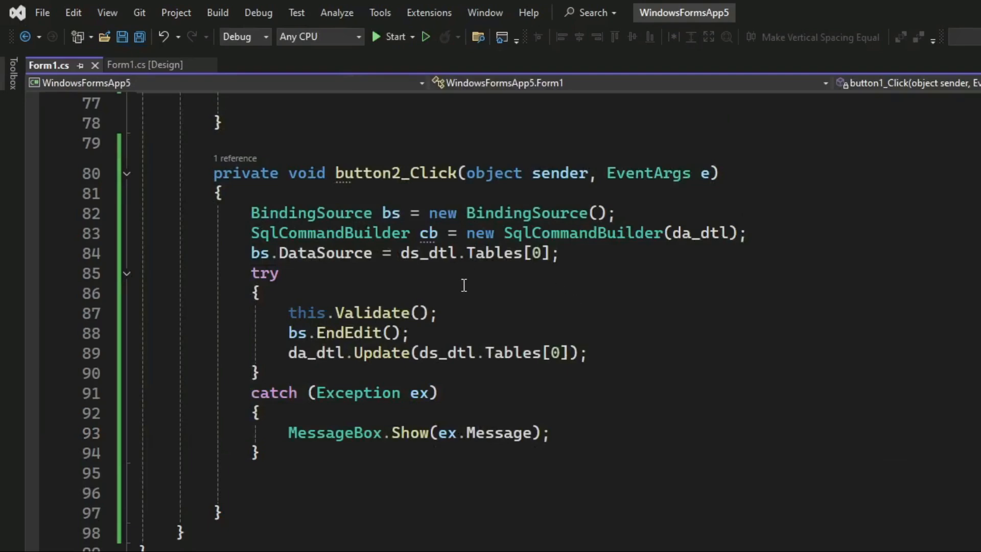
- Run the app, enter a new row 'fdsfds' with Total 100, save, and close
left_click(388, 37)
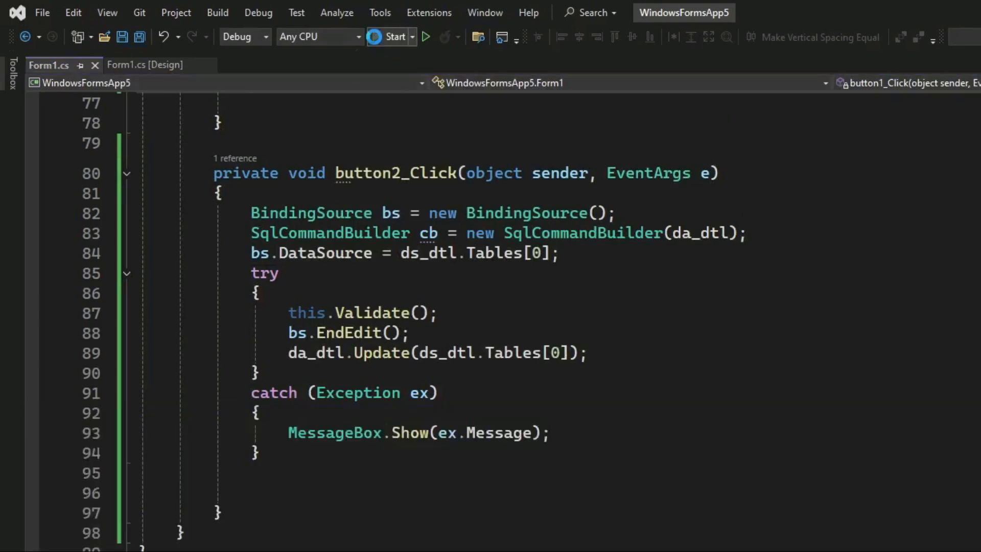
left_click(390, 37)
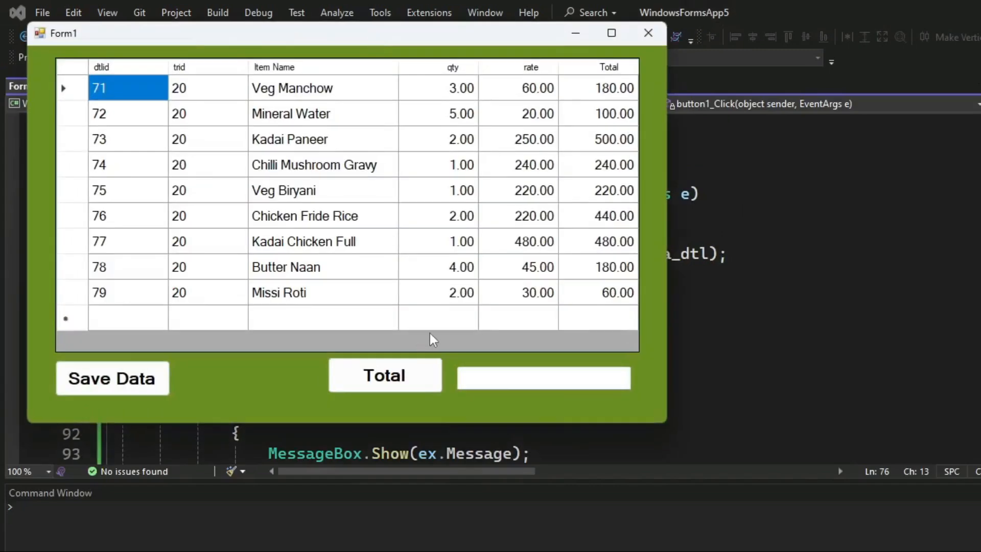
left_click(323, 317)
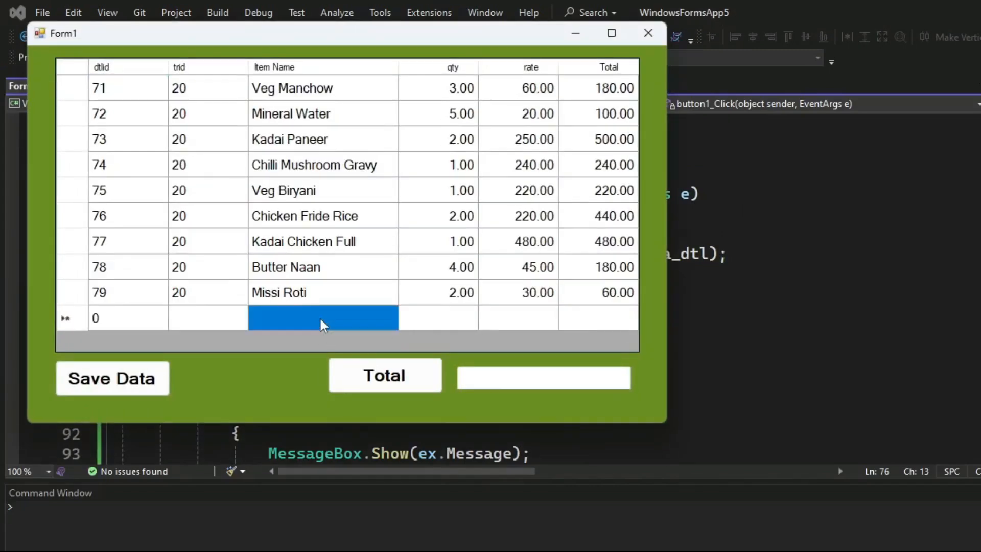
type("fdsfds")
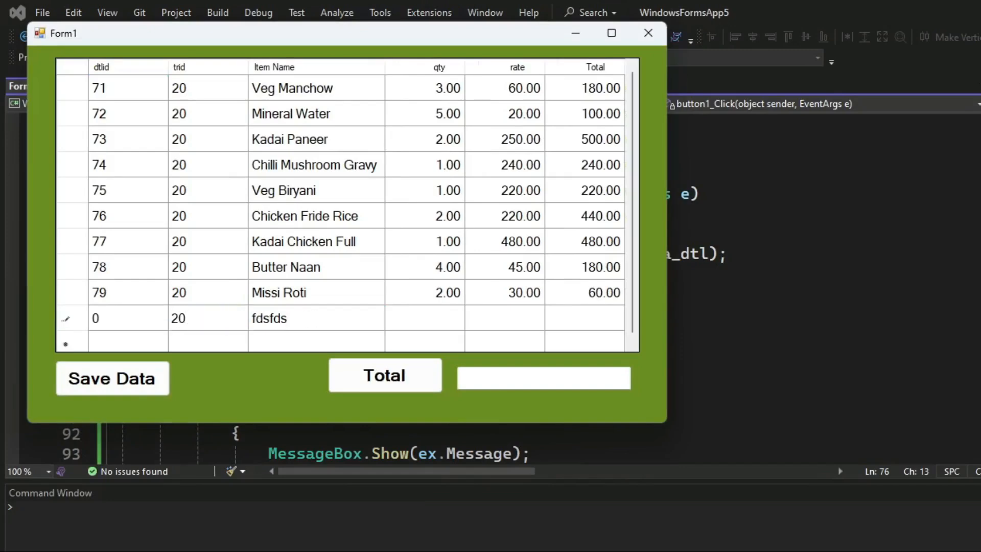
left_click(585, 317)
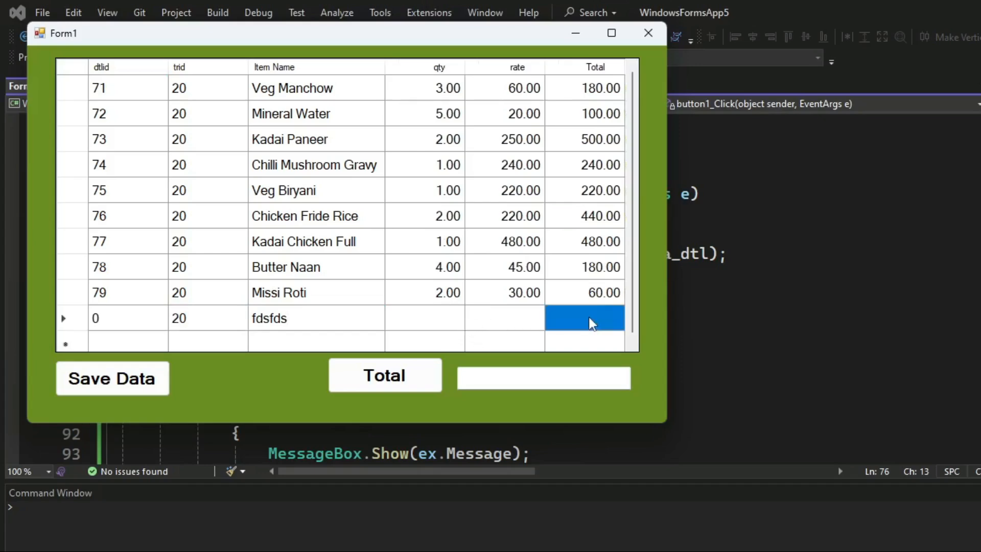
type("100")
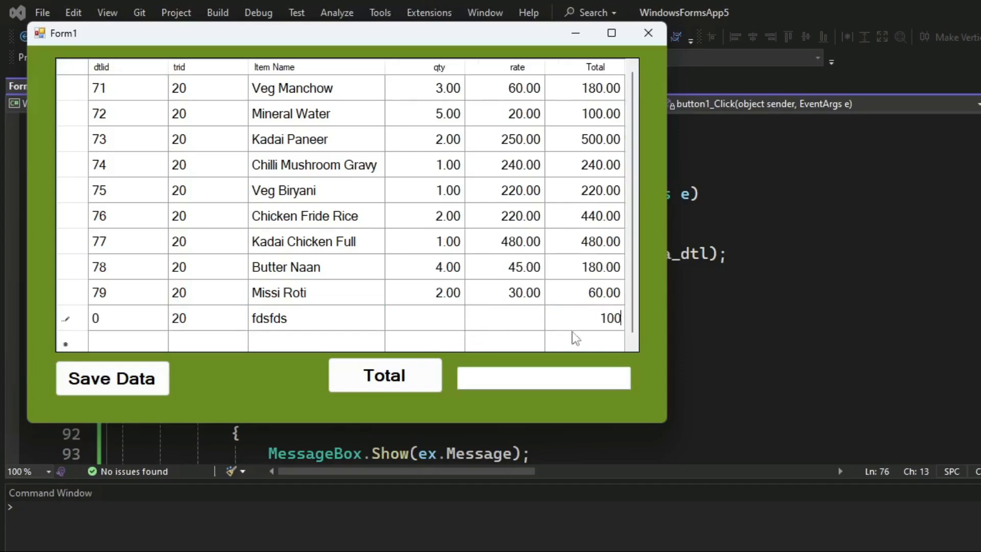
left_click(385, 375)
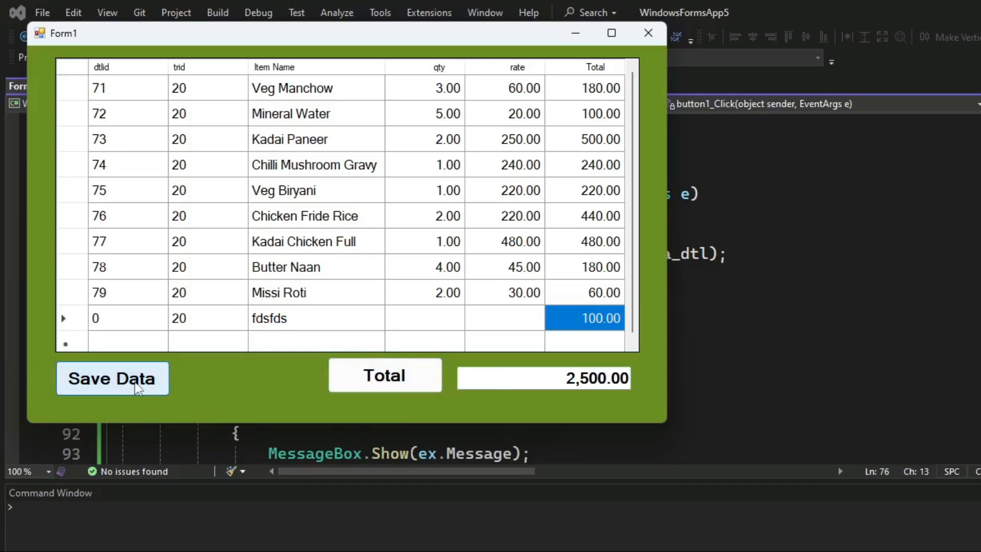
mouse_move(347, 204)
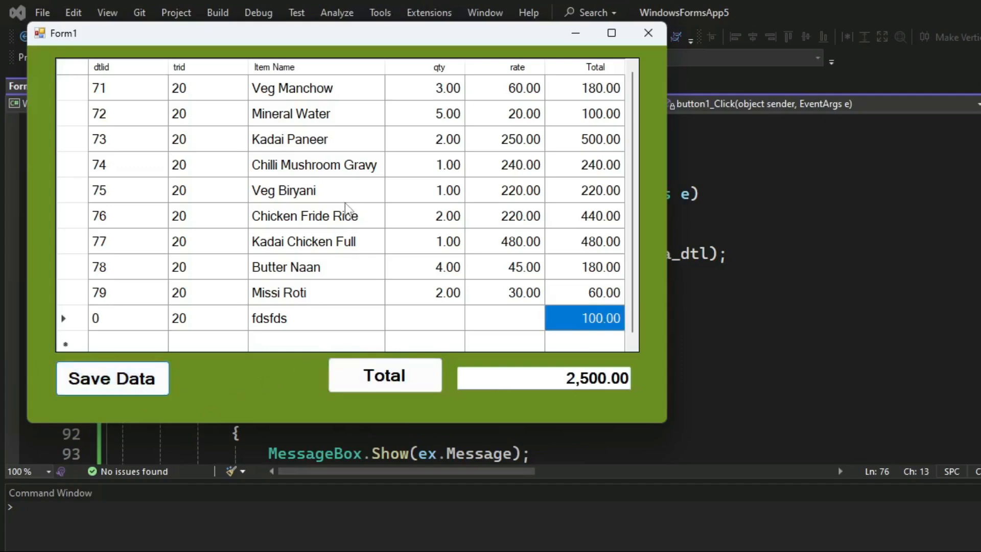
mouse_move(645, 33)
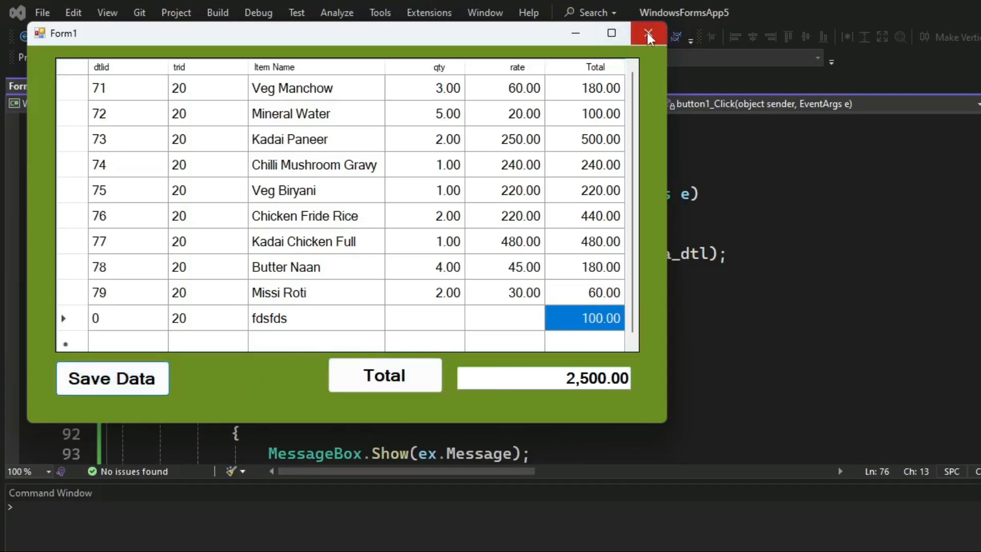
left_click(645, 32)
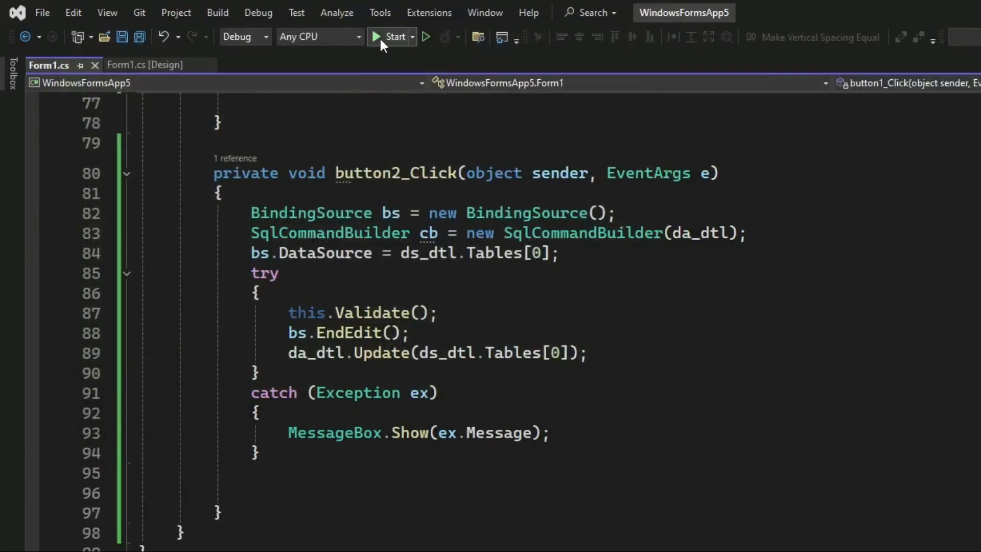
- Relaunch the app, change the fdsfds row's Item Name to 'veg', and save
left_click(391, 37)
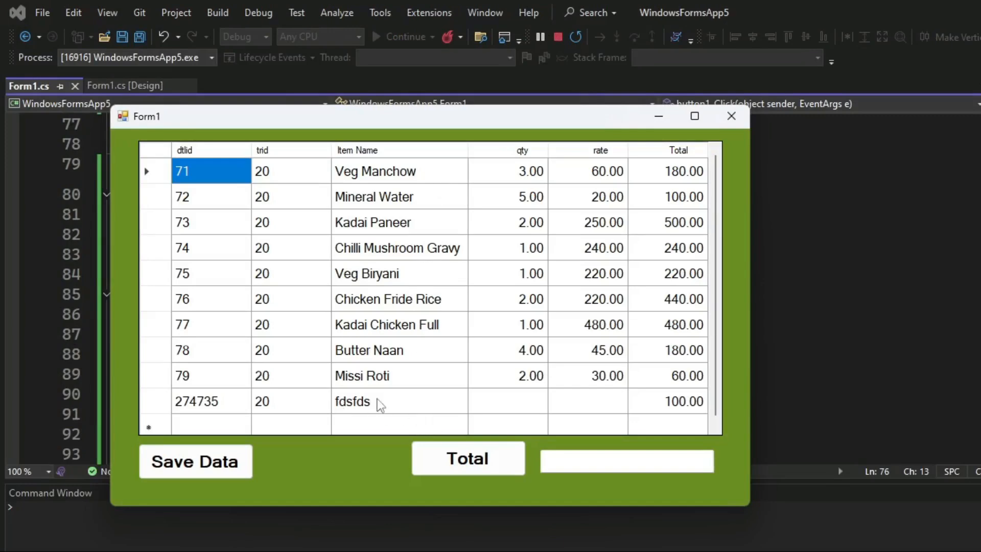
left_click(379, 402)
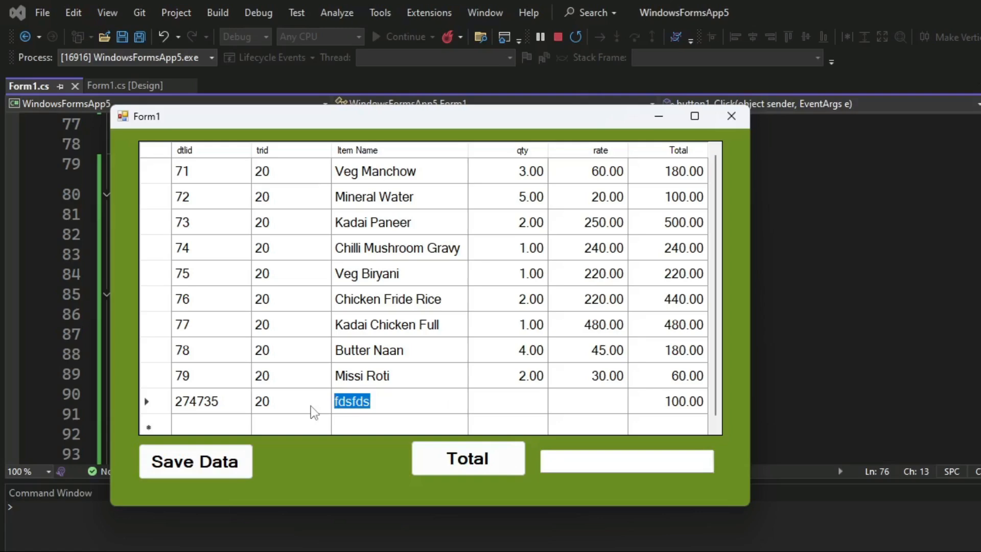
type("ve")
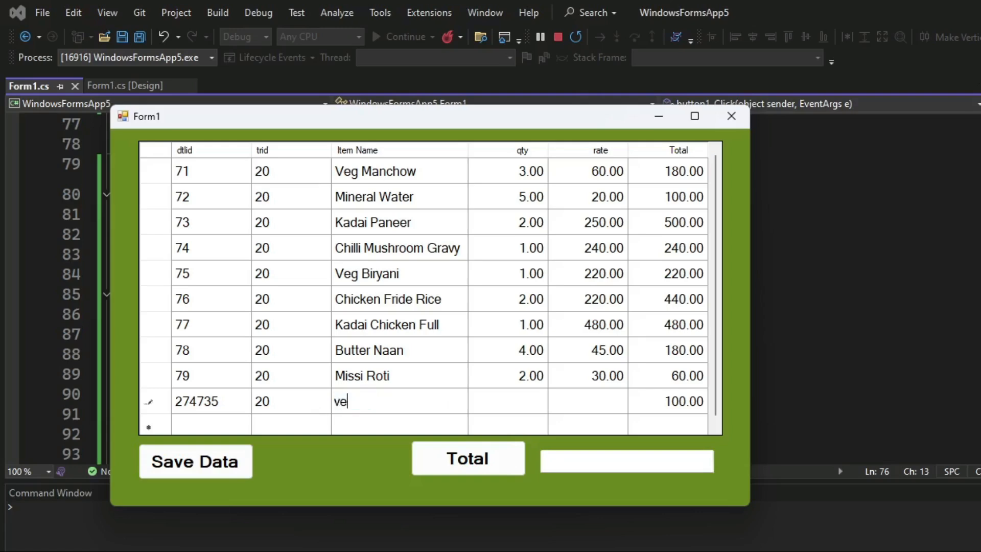
type("g")
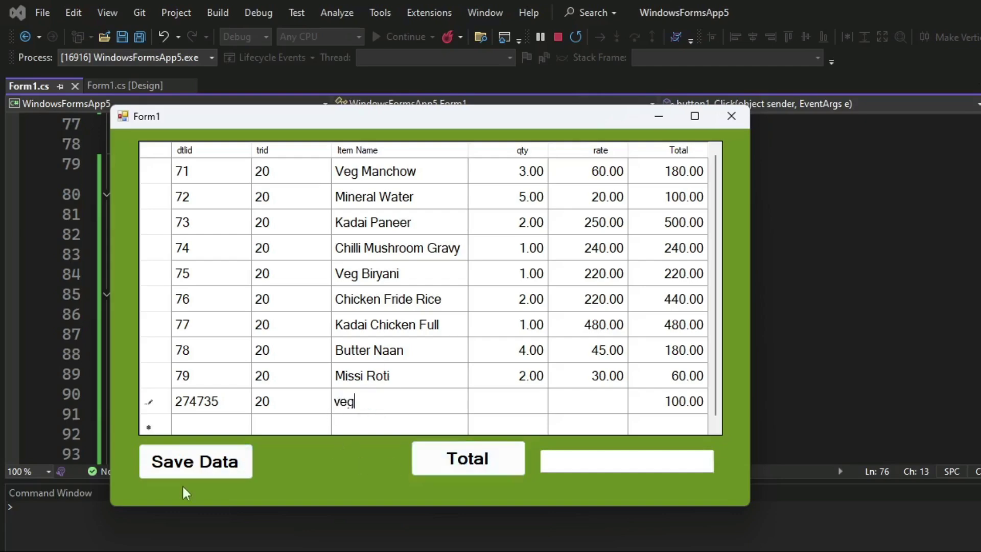
left_click(196, 461)
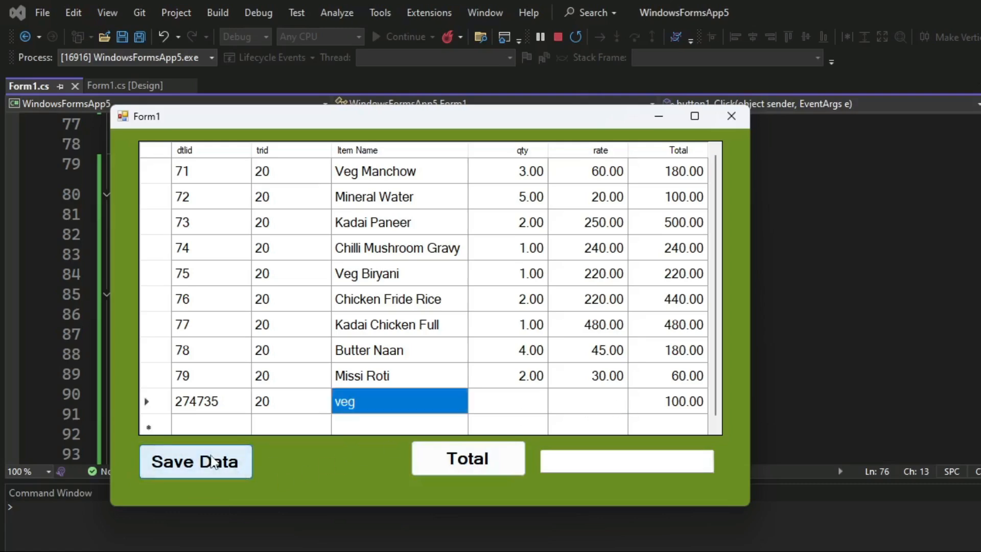
mouse_move(432, 325)
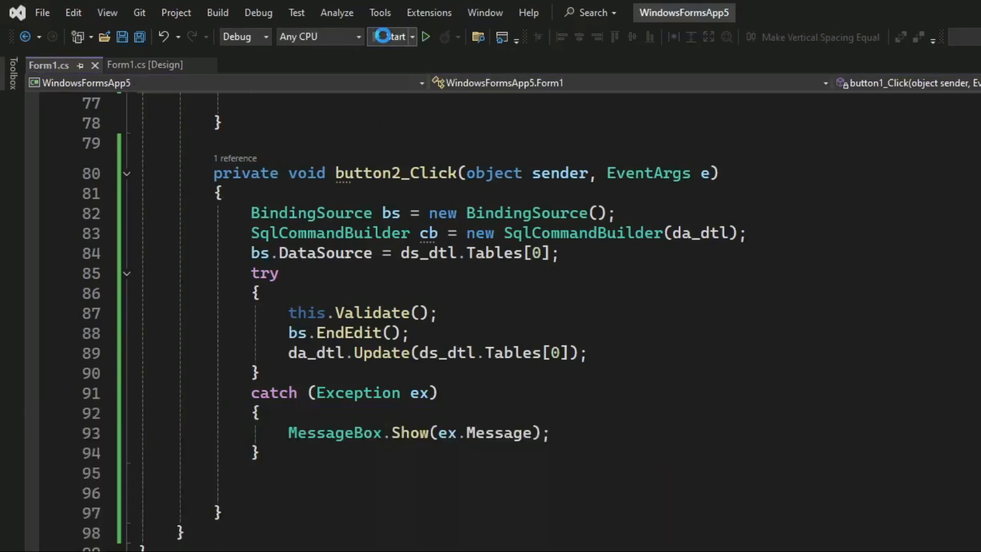
- Rerun the app, check row 274735 reads 'veg', and compute the 2,500.00 total
left_click(389, 37)
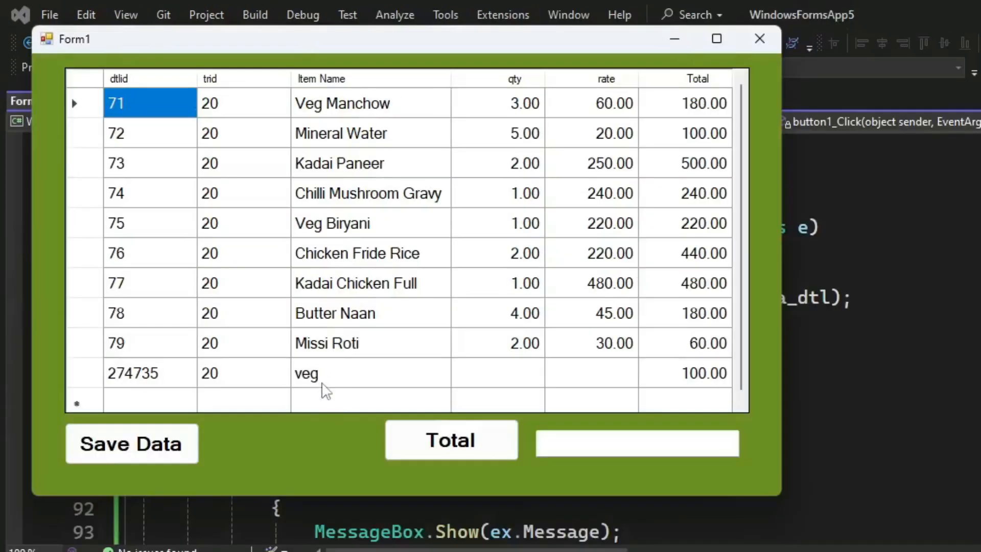
left_click(320, 374)
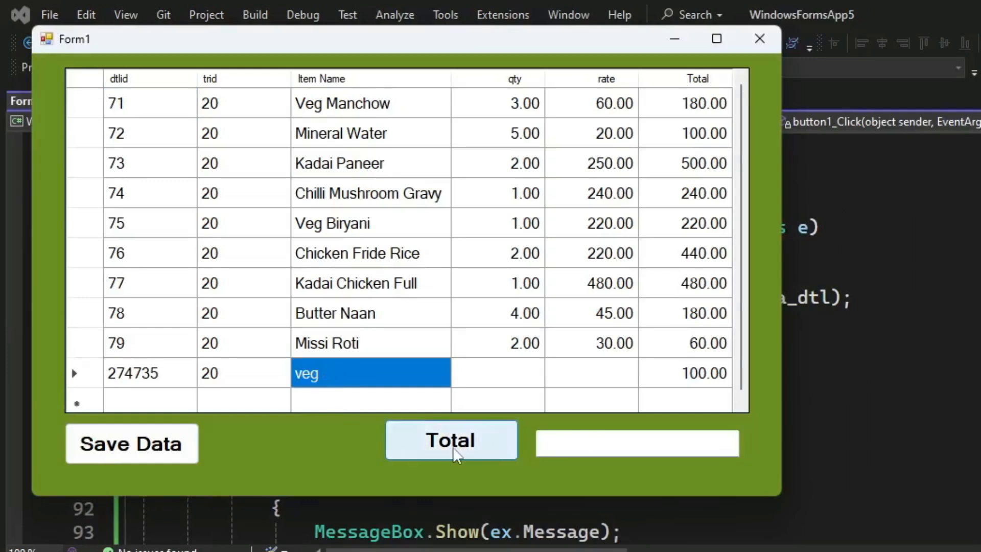
left_click(451, 440)
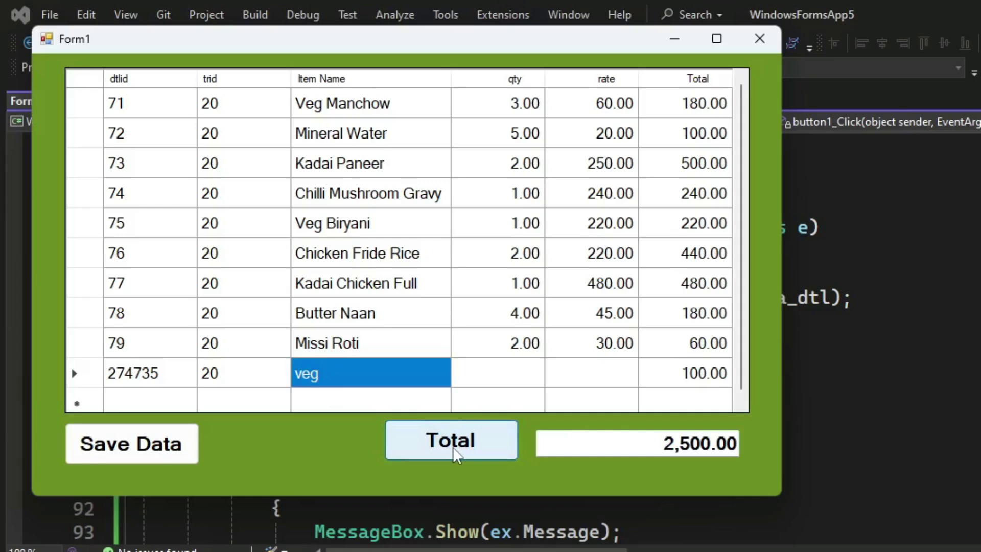